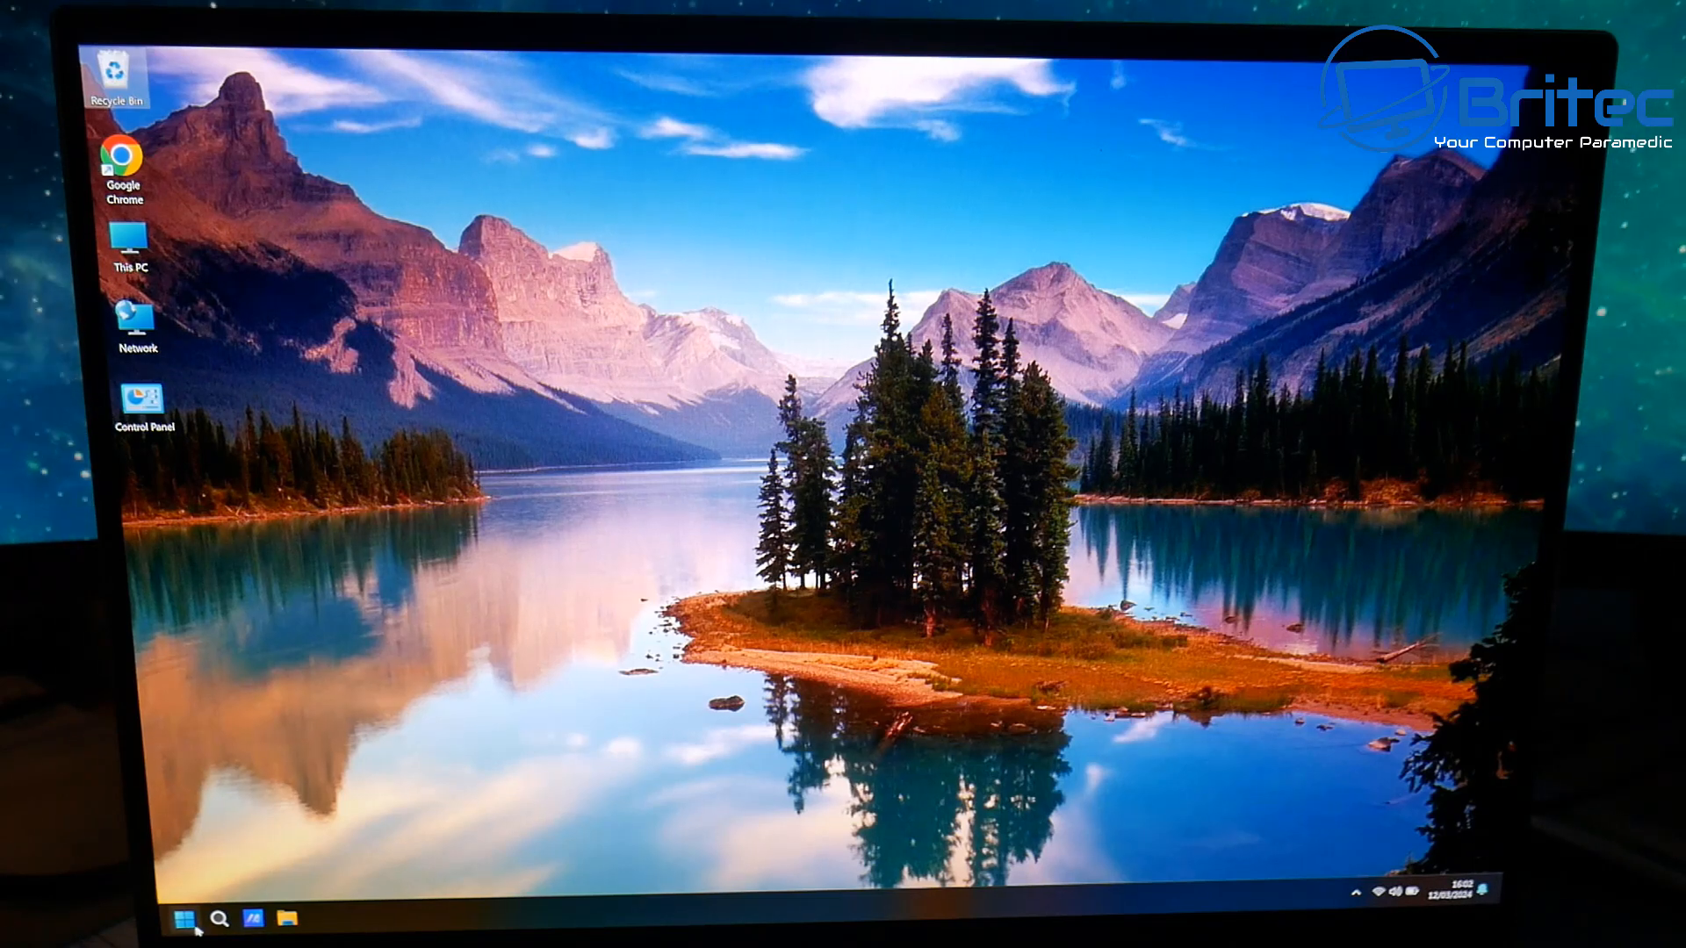
Step: Launch Settings from Start and browse the System category toward its lower entries
{"action": "left_click", "coordinate": [182, 919]}
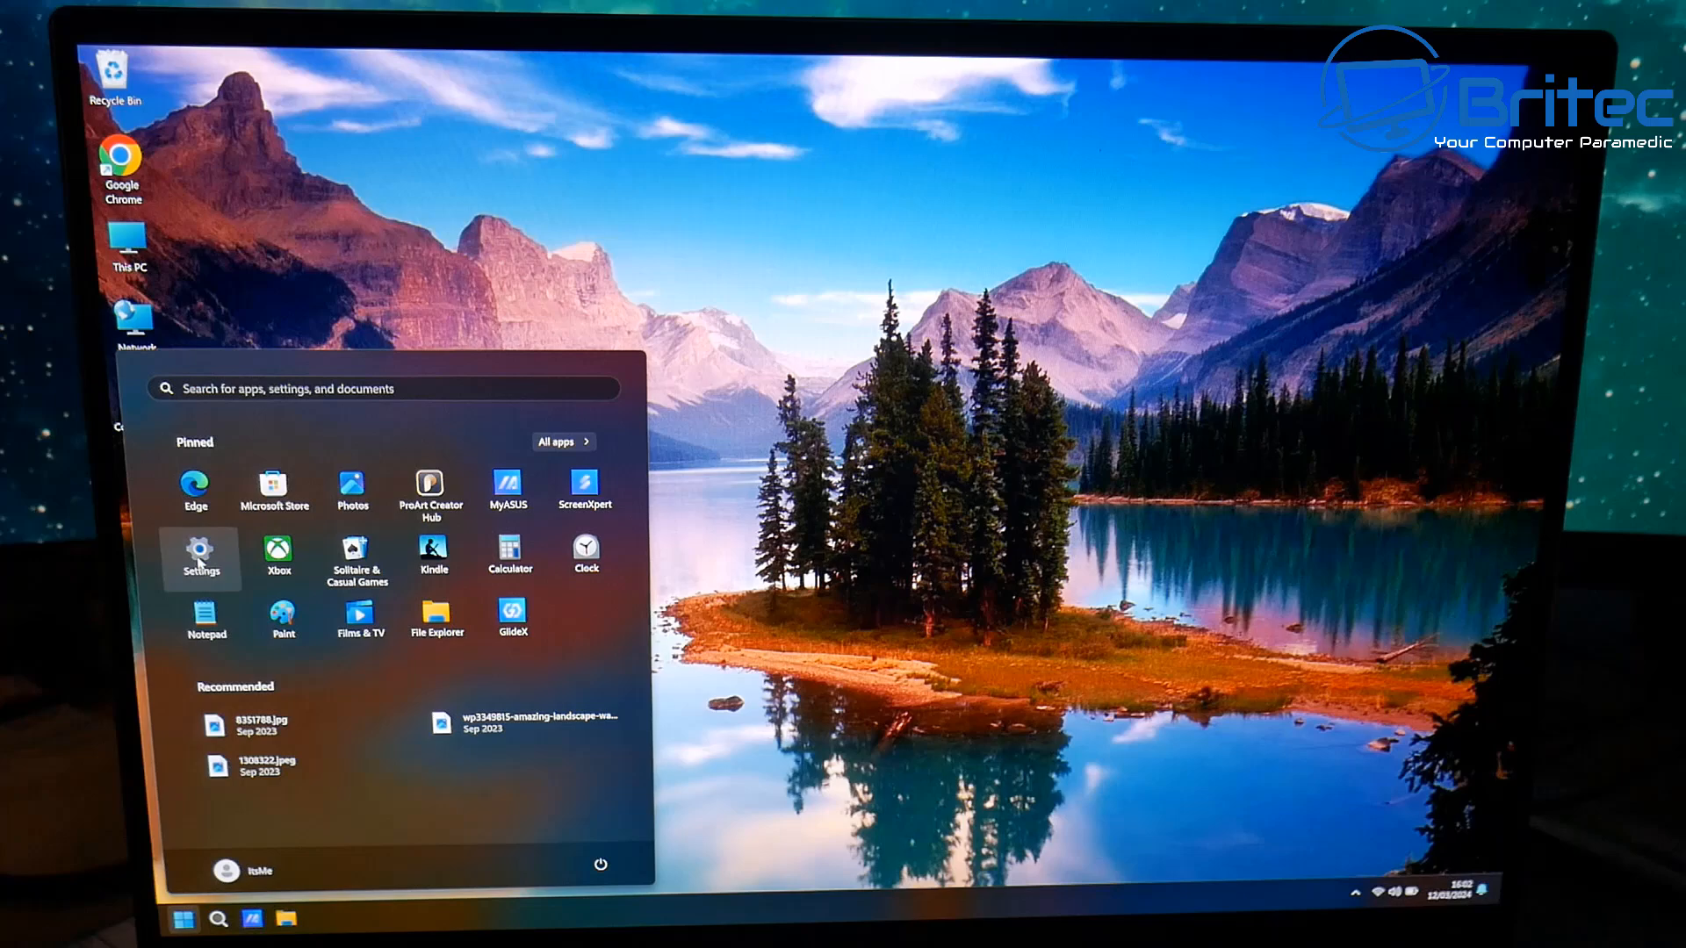
{"action": "left_click", "coordinate": [200, 556]}
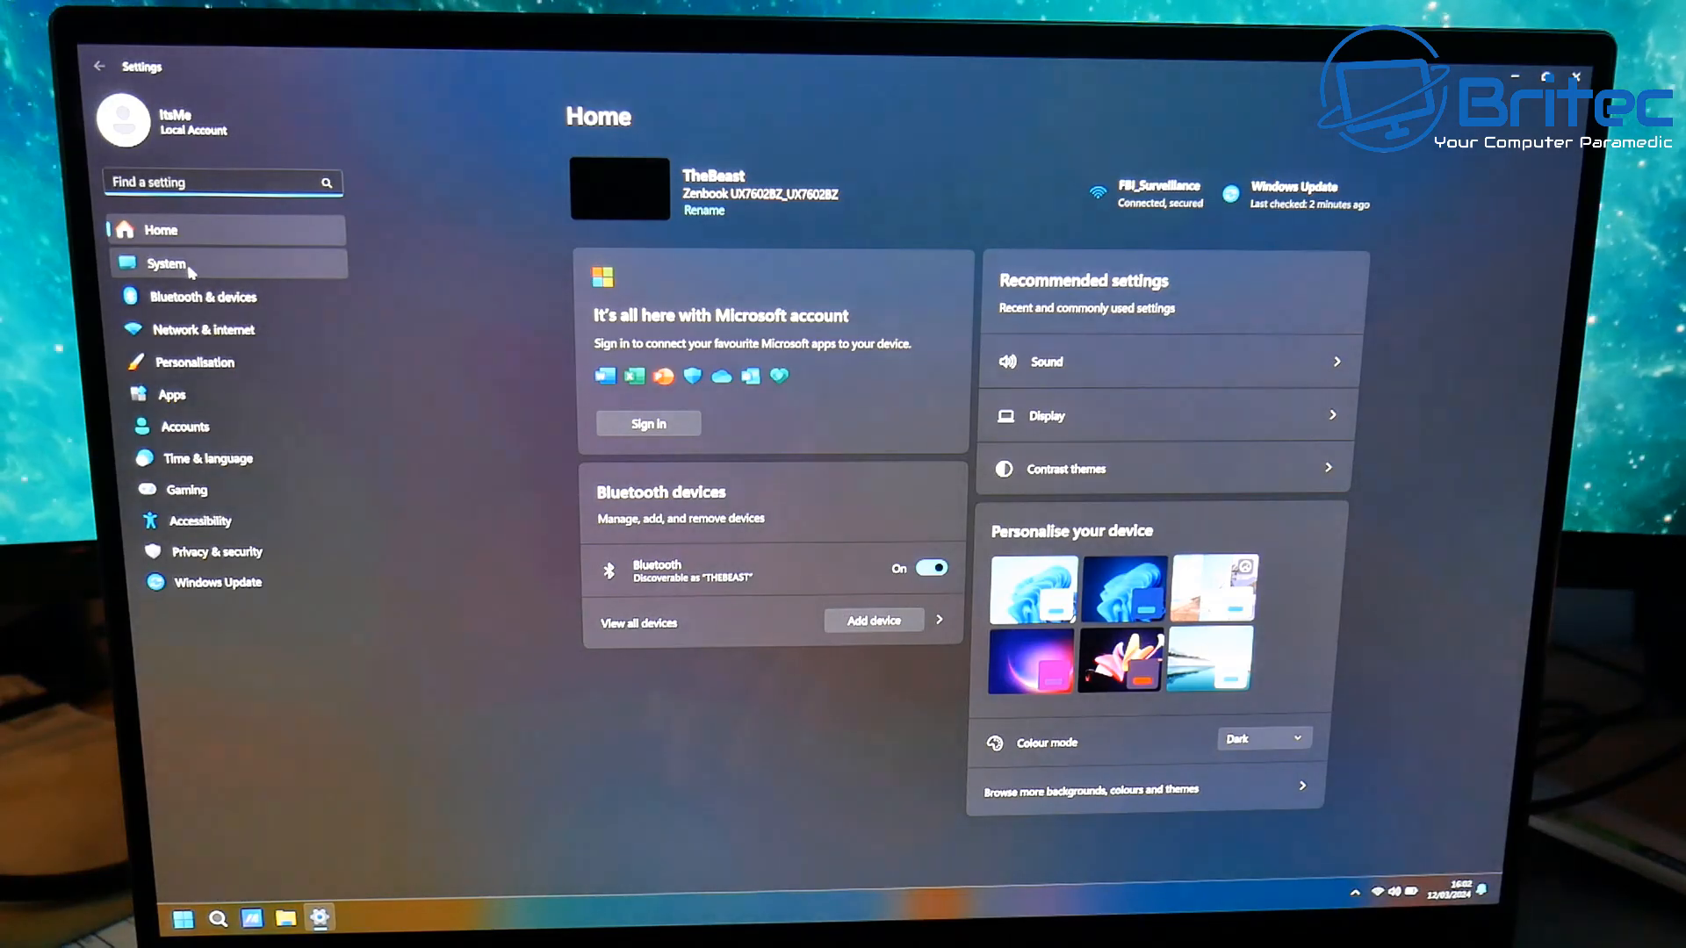
{"action": "left_click", "coordinate": [167, 263]}
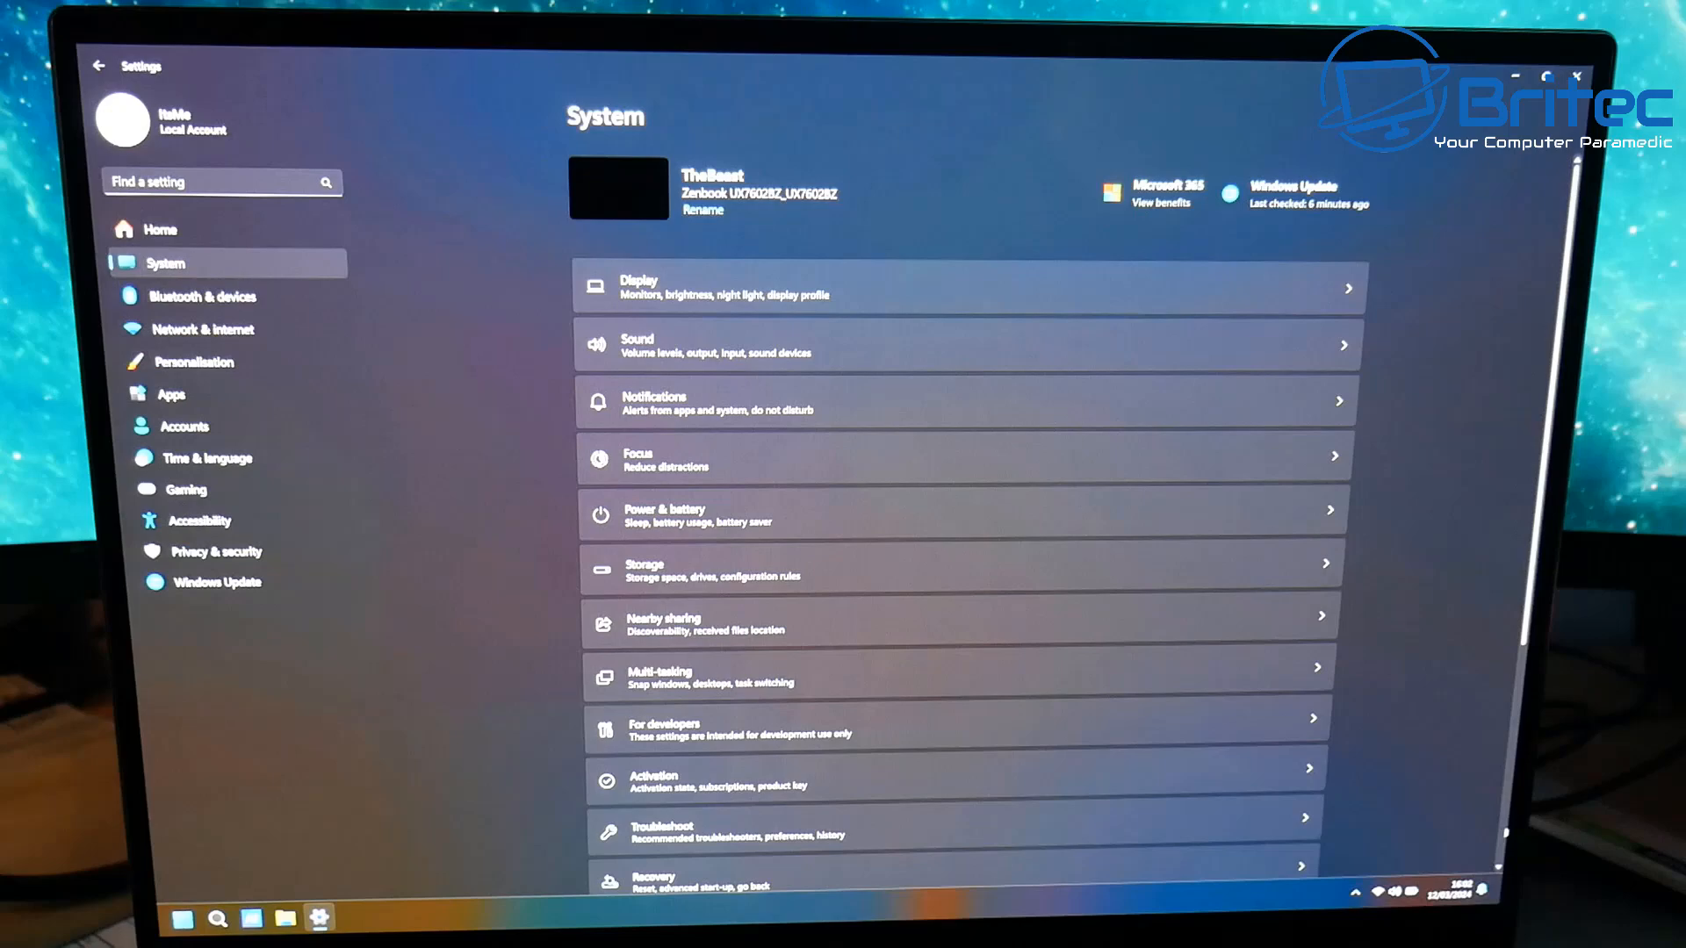
{"action": "scroll", "scroll_direction": "down", "scroll_amount": 3}
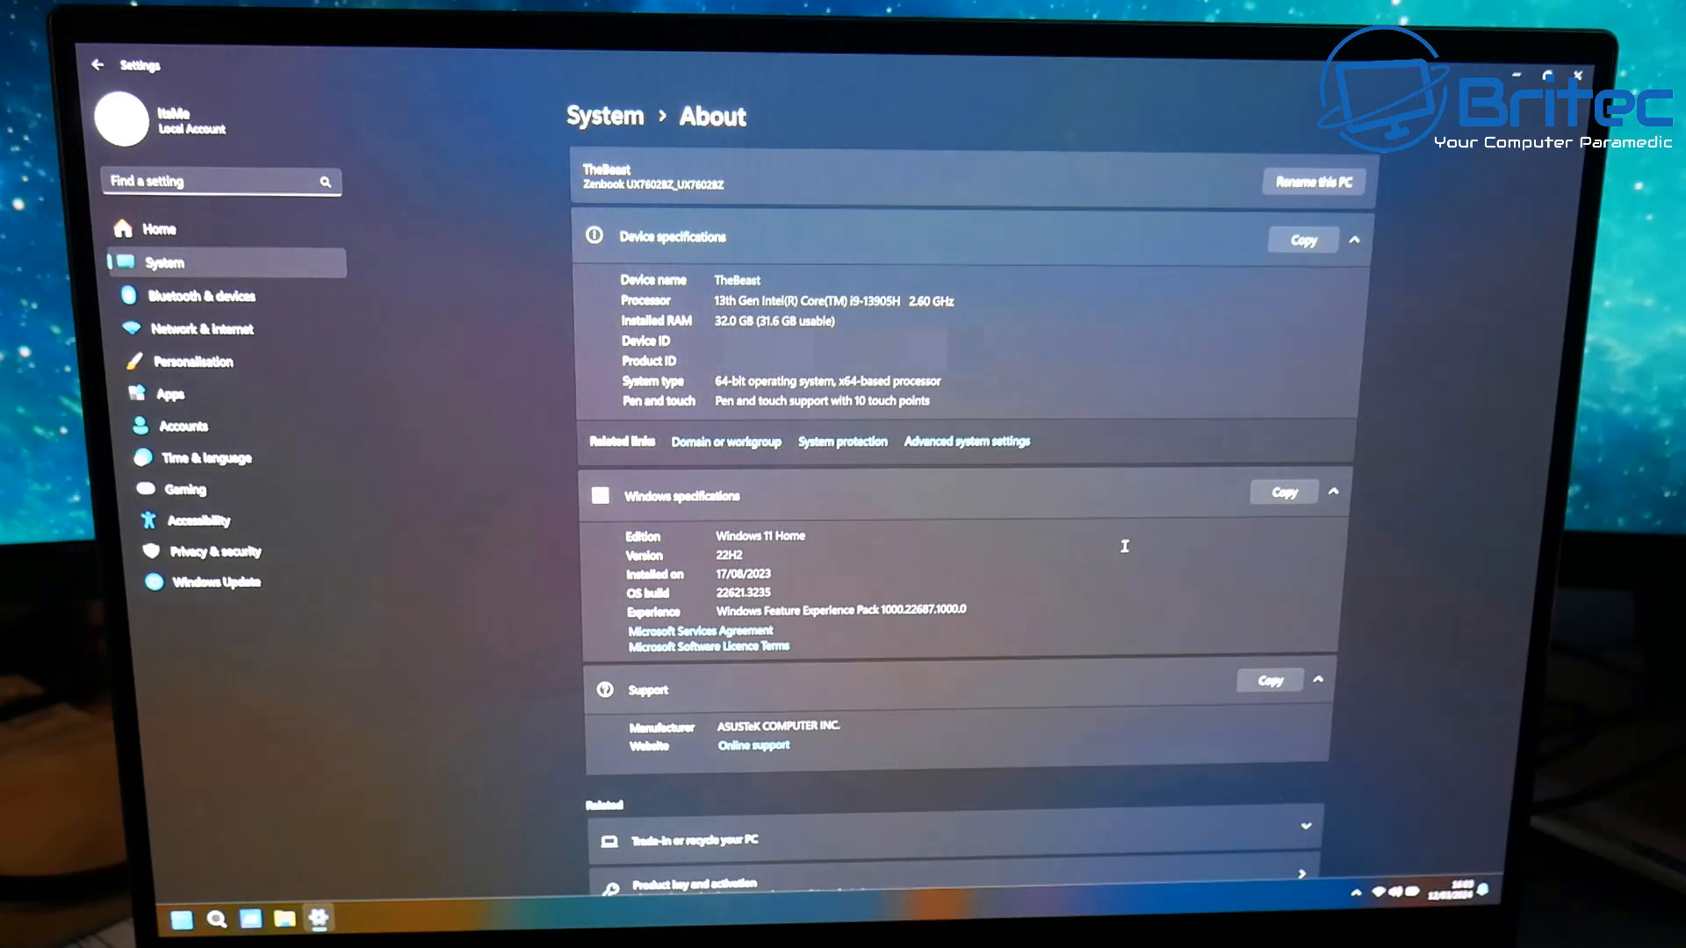
{"action": "mouse_move", "coordinate": [1519, 167]}
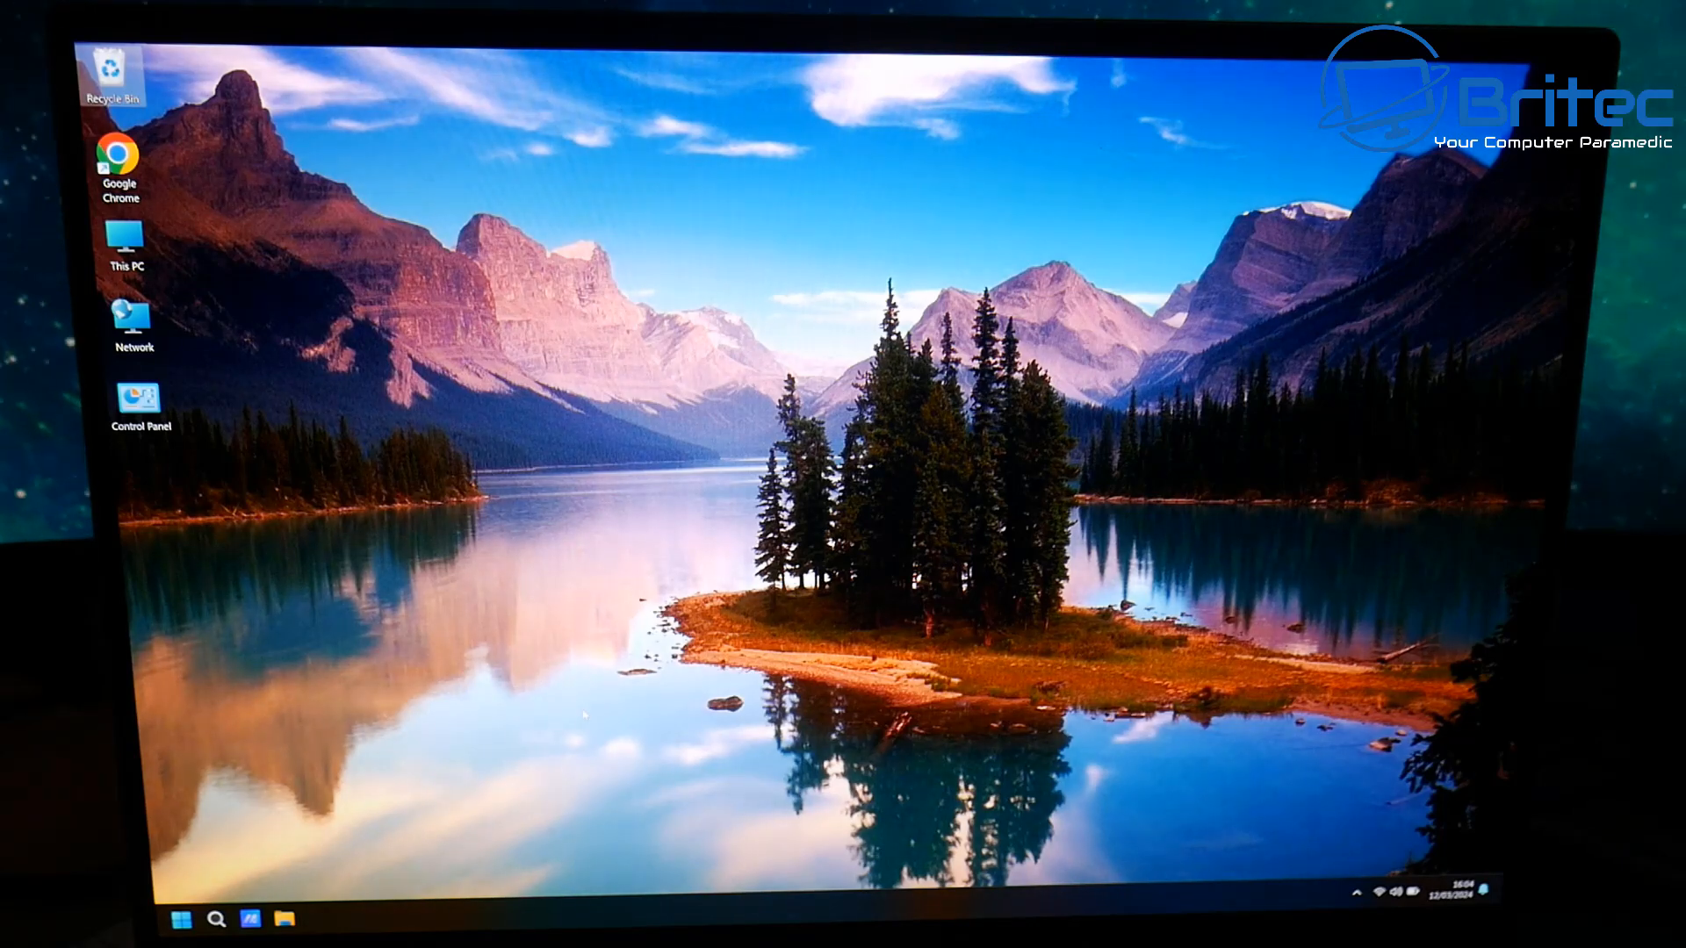
Step: Reopen Settings, return to System and go to the Recovery page with reset and advanced startup
{"action": "left_click", "coordinate": [178, 919]}
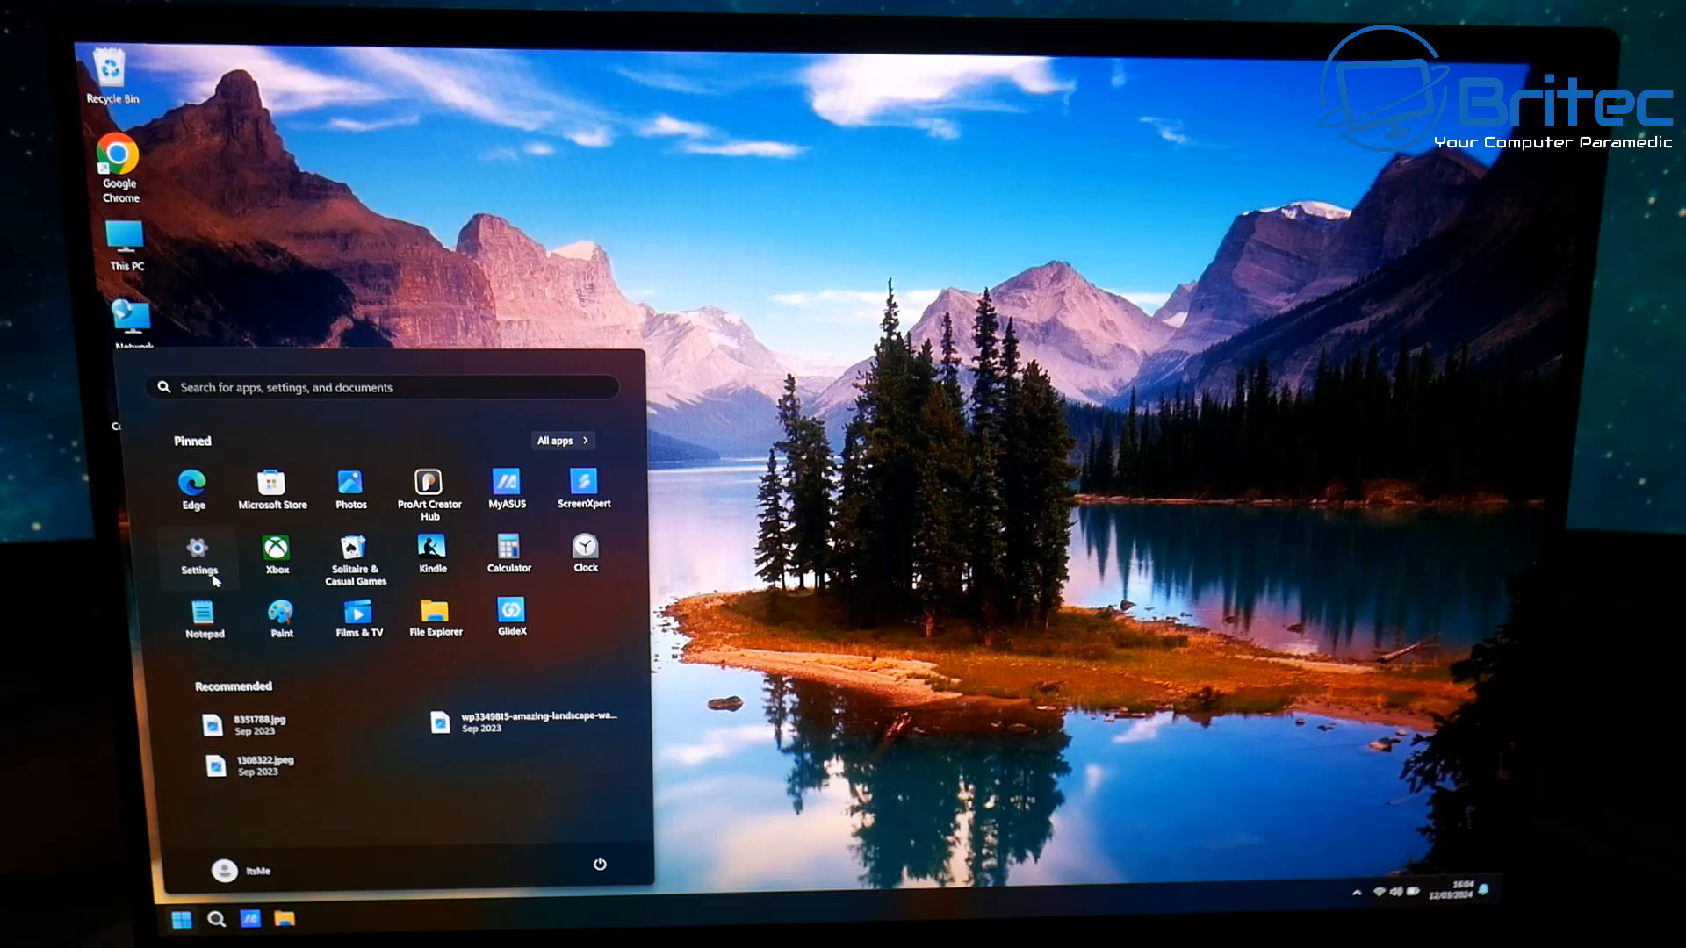
{"action": "left_click", "coordinate": [197, 554]}
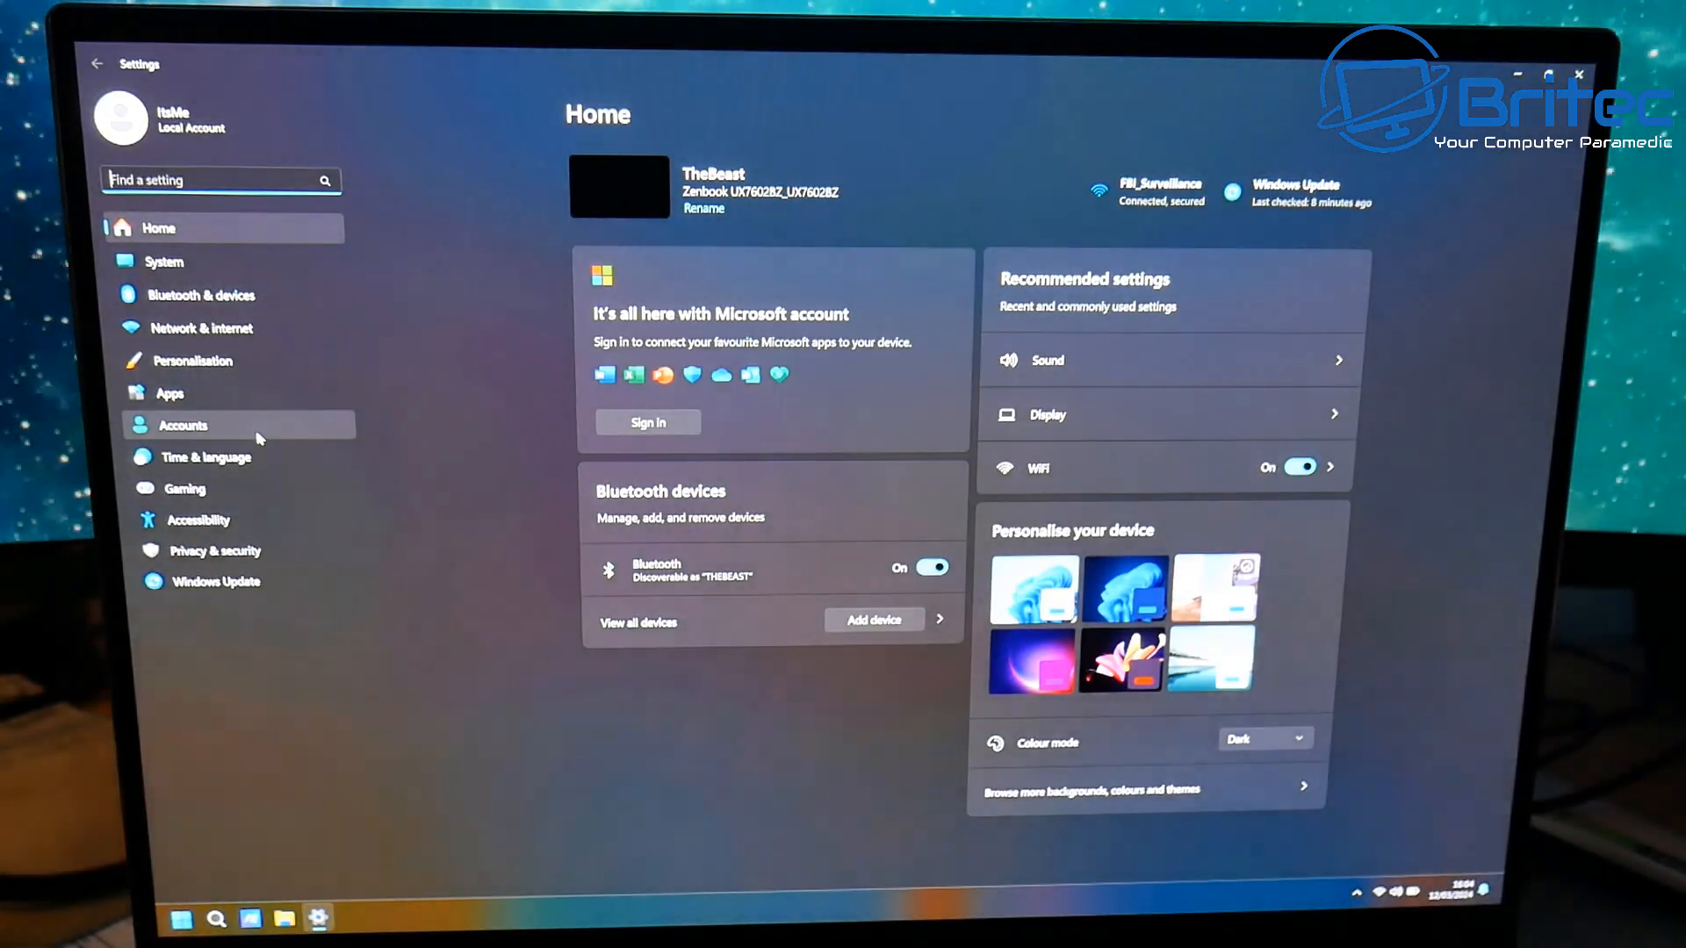
{"action": "mouse_move", "coordinate": [200, 295]}
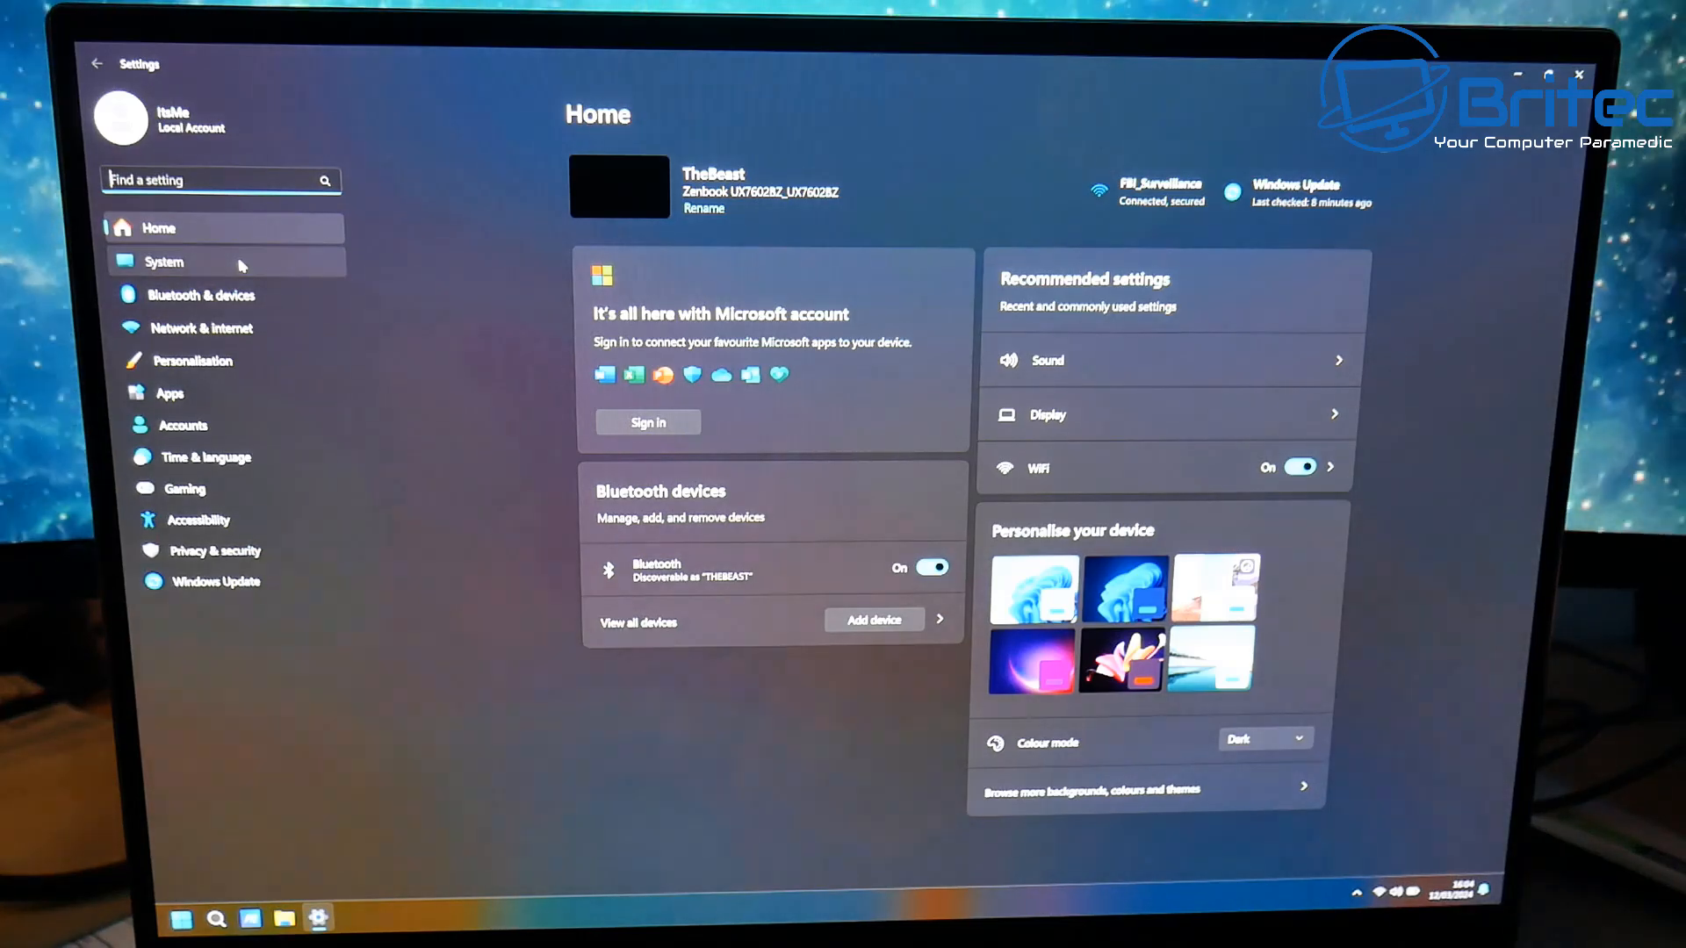
{"action": "left_click", "coordinate": [163, 262]}
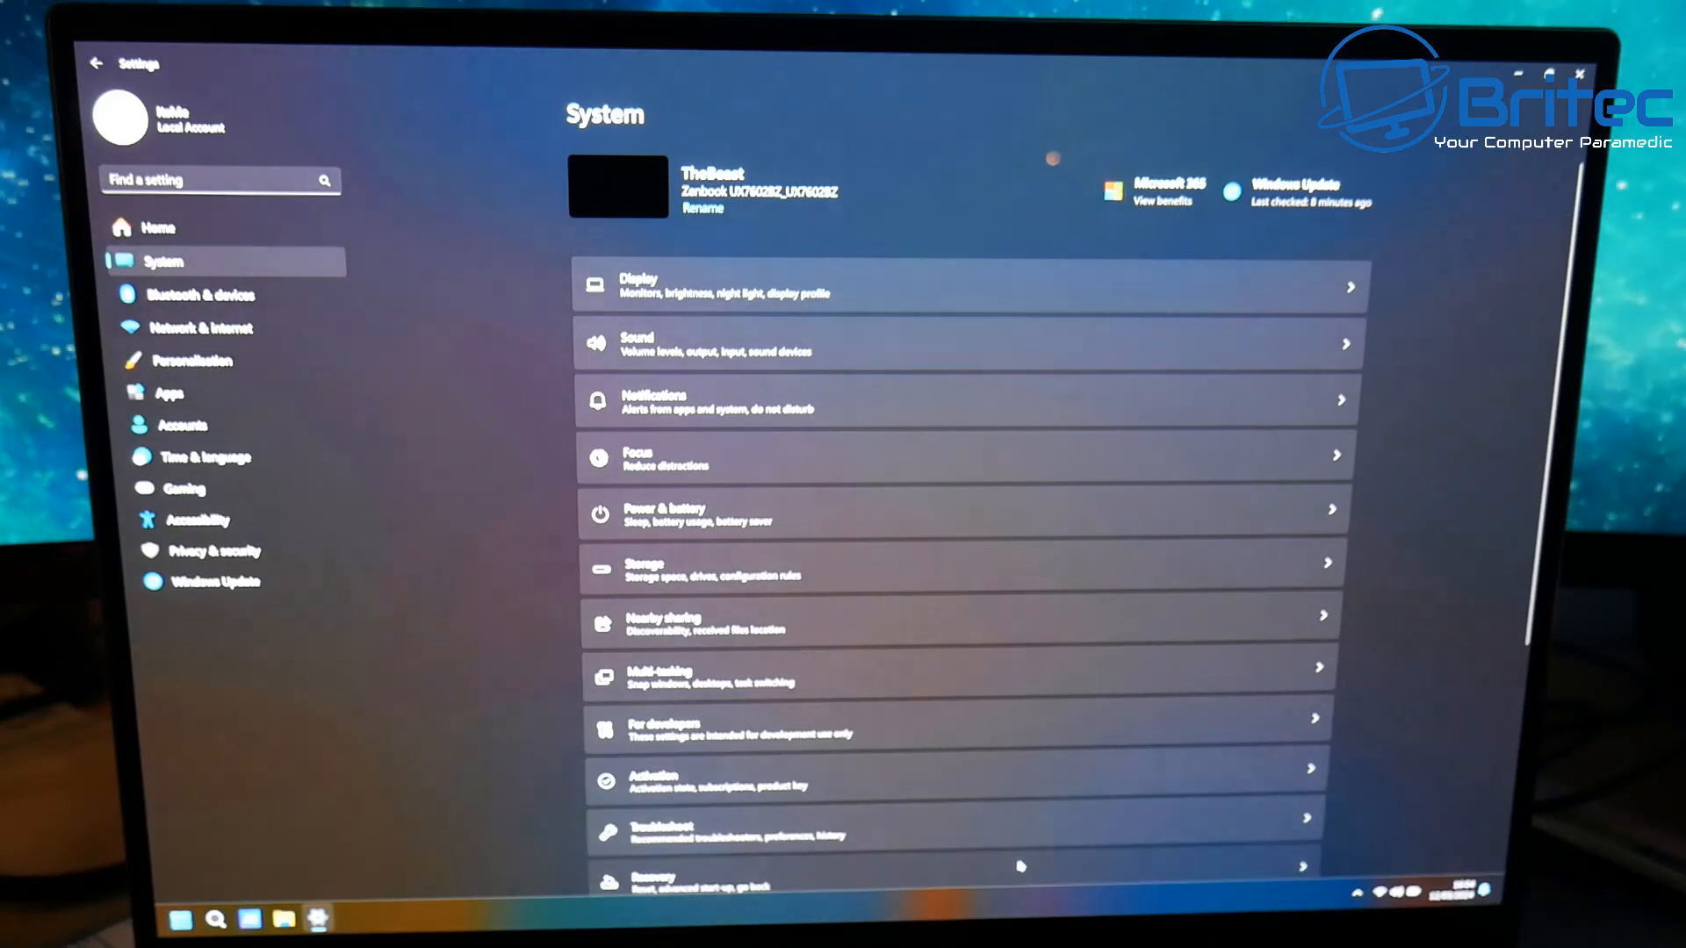
{"action": "left_click", "coordinate": [651, 880]}
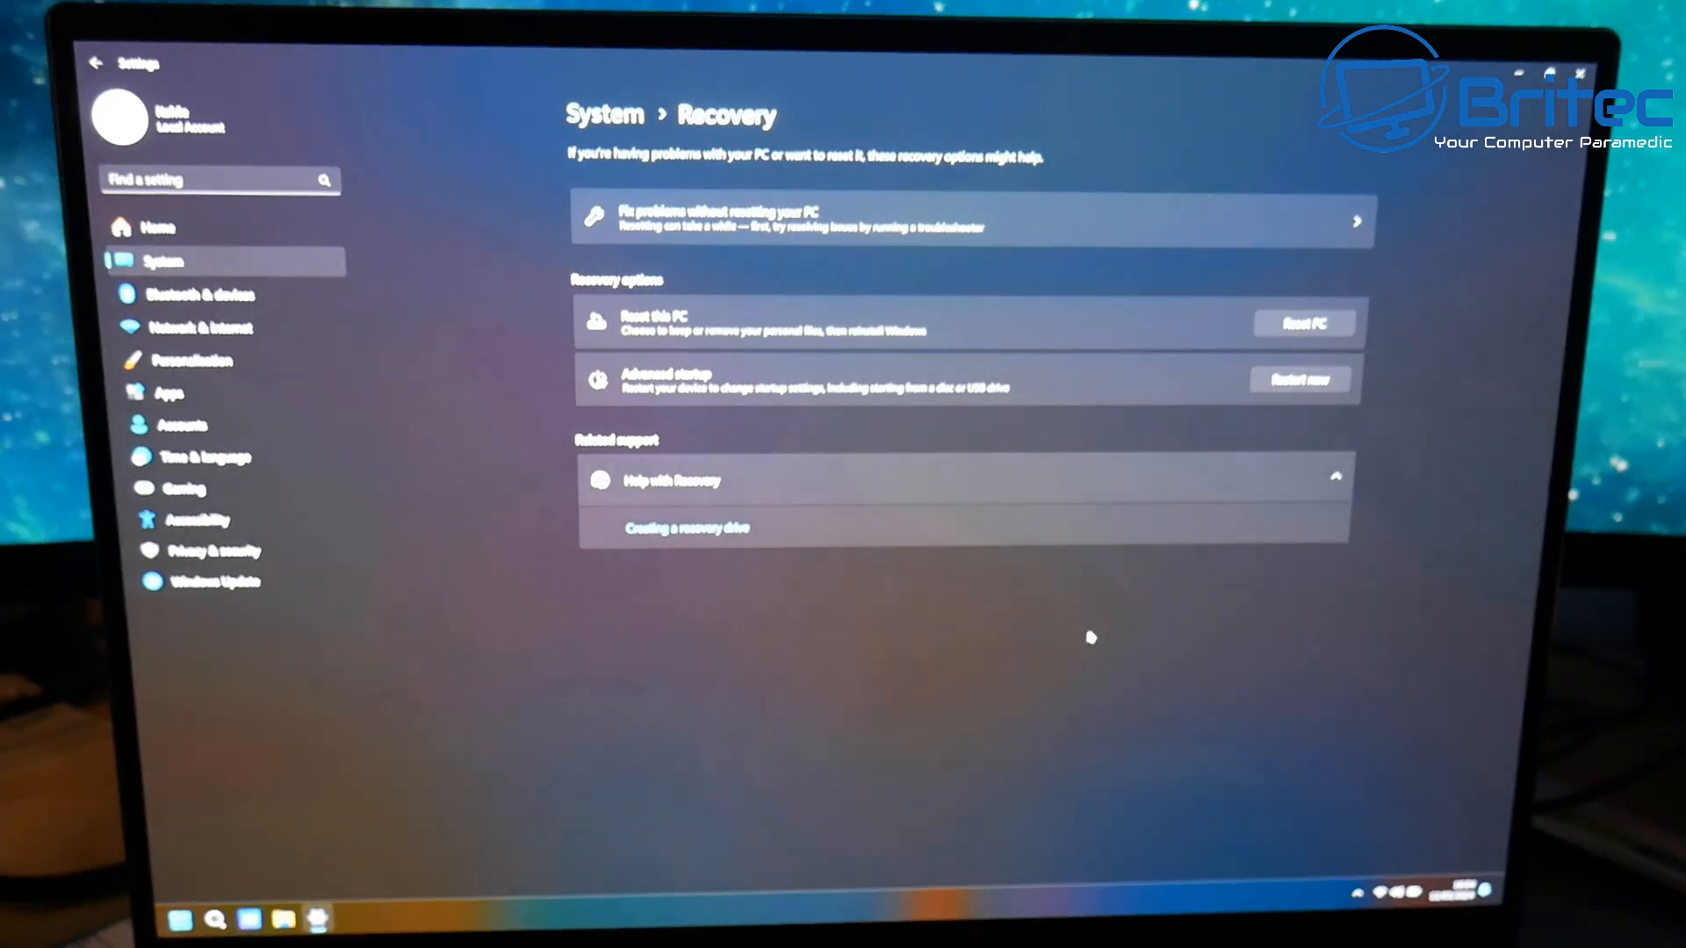
{"action": "mouse_move", "coordinate": [1206, 406]}
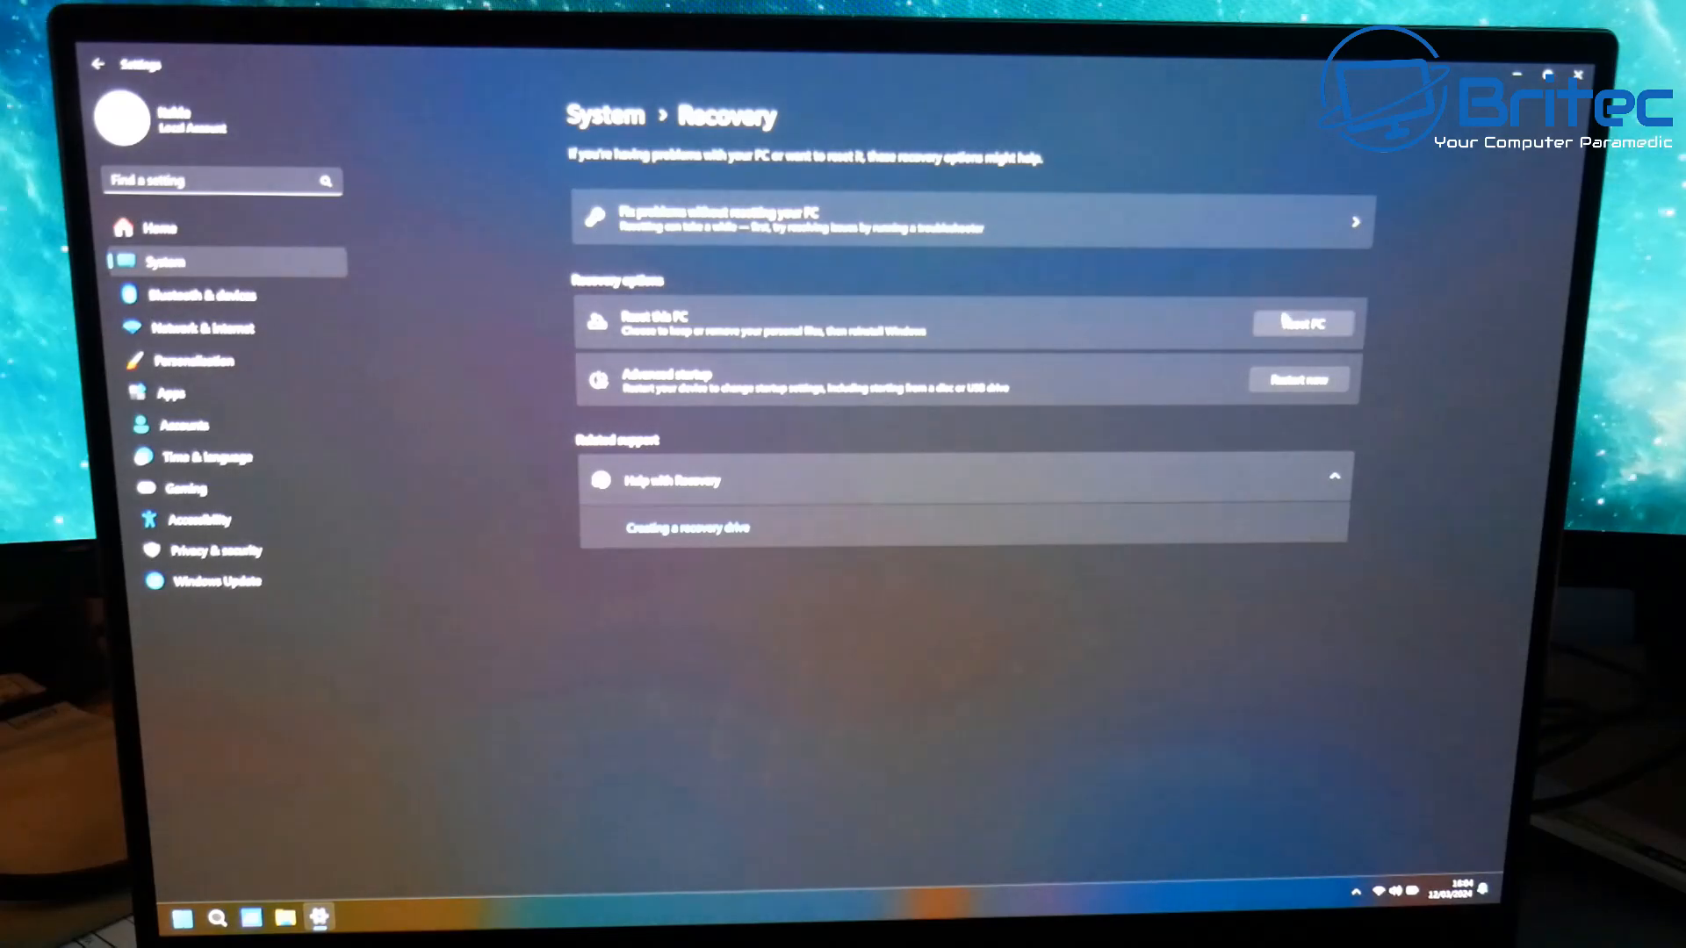
{"action": "mouse_move", "coordinate": [1308, 288]}
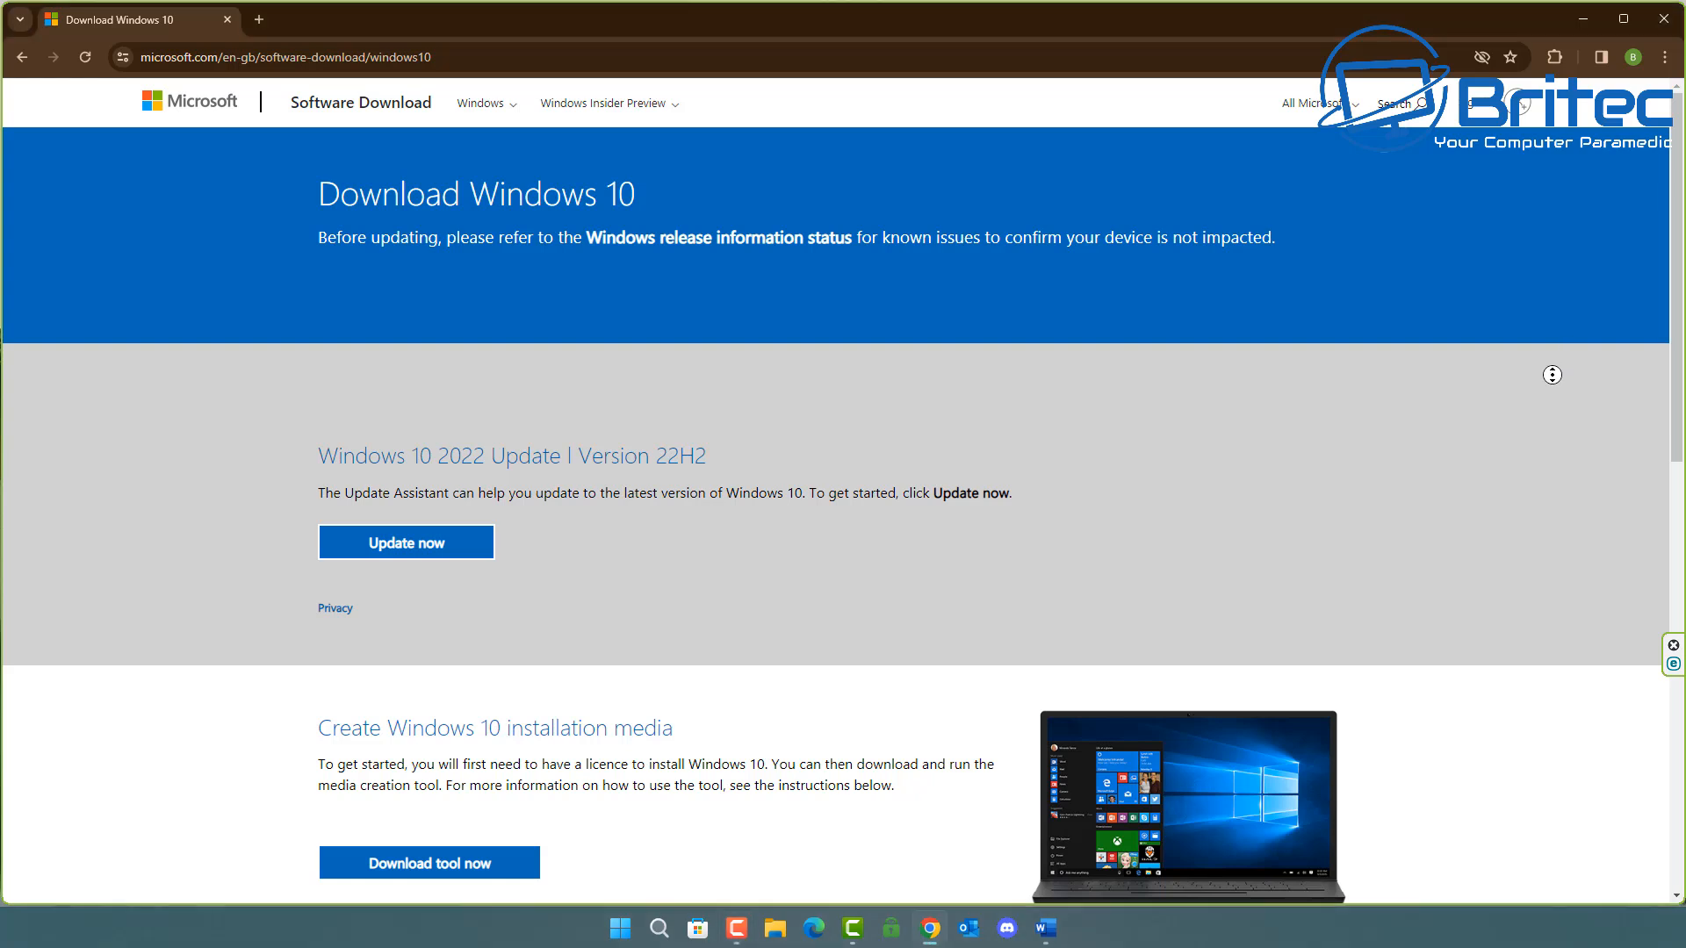
Step: Scroll the Windows 10 download page to the 'Create Windows 10 installation media' section with its Download tool link
{"action": "scroll", "scroll_direction": "down", "scroll_amount": 3}
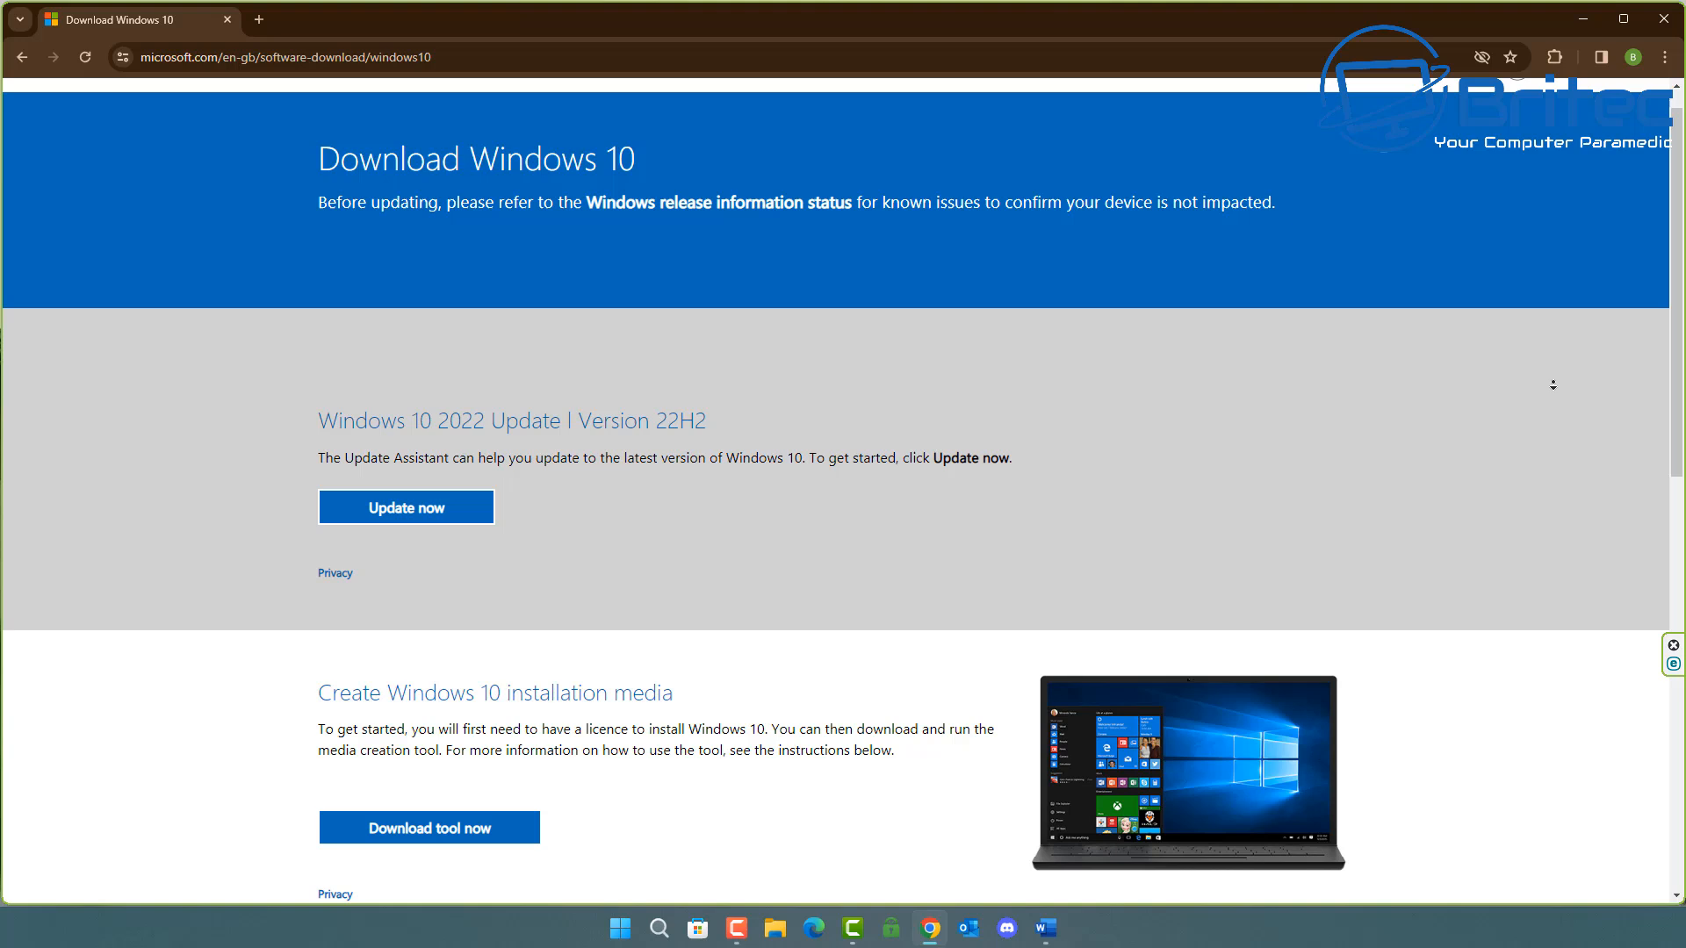
{"action": "scroll", "scroll_direction": "down", "scroll_amount": 3}
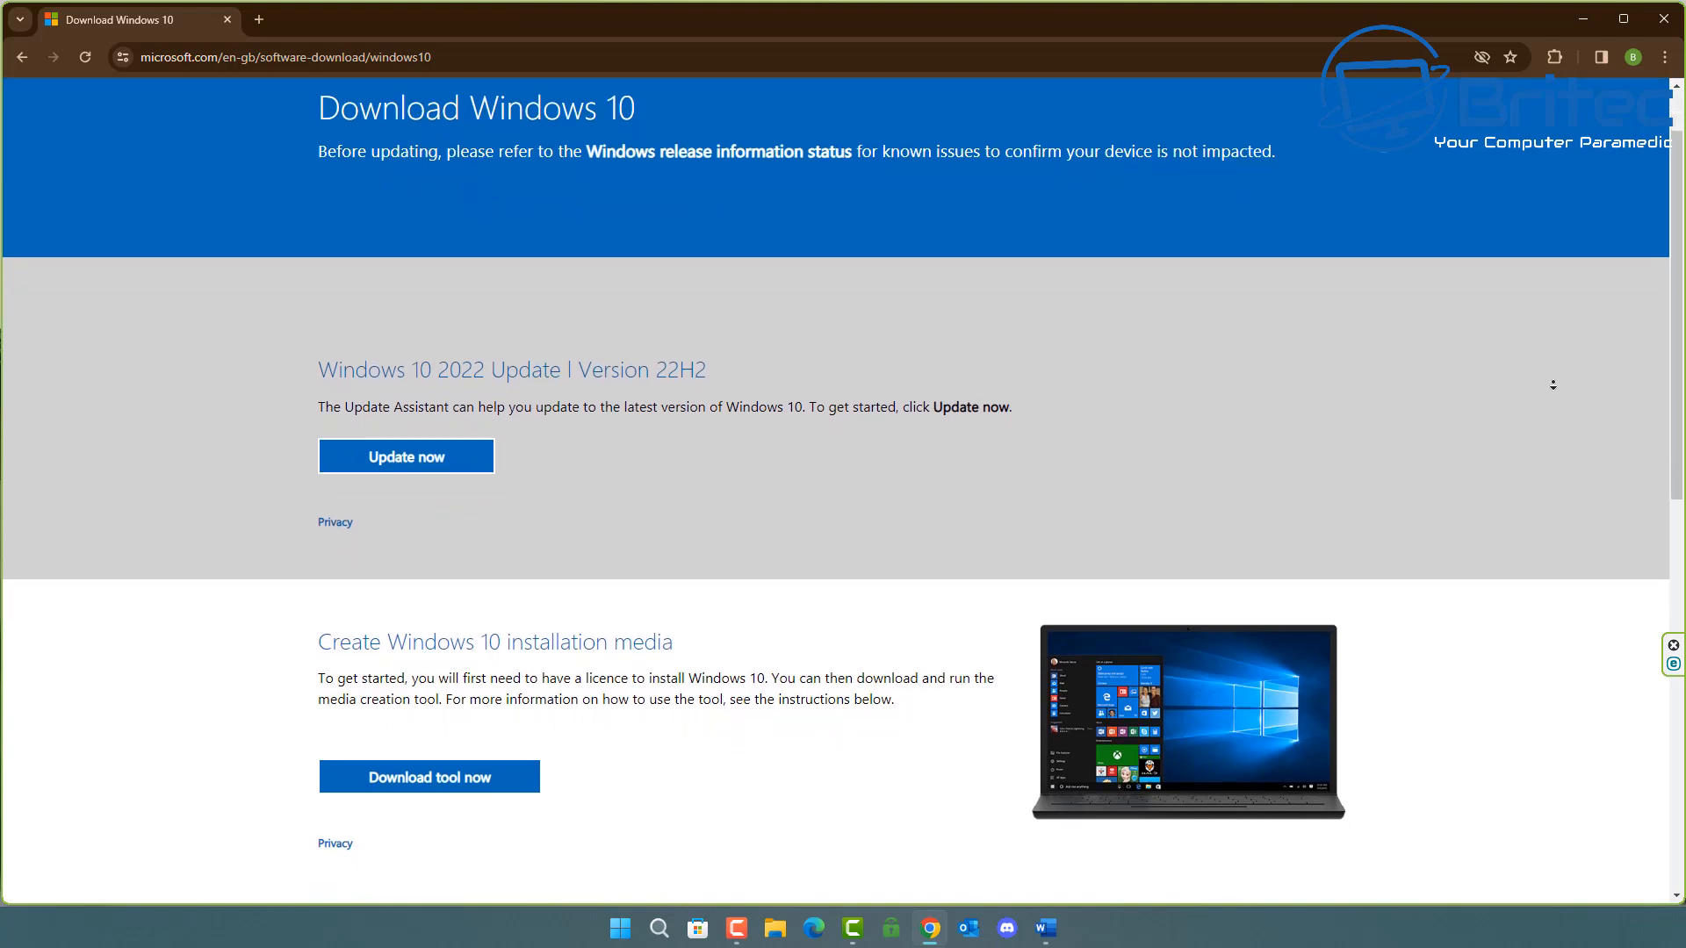
{"action": "scroll", "scroll_direction": "down", "scroll_amount": 3}
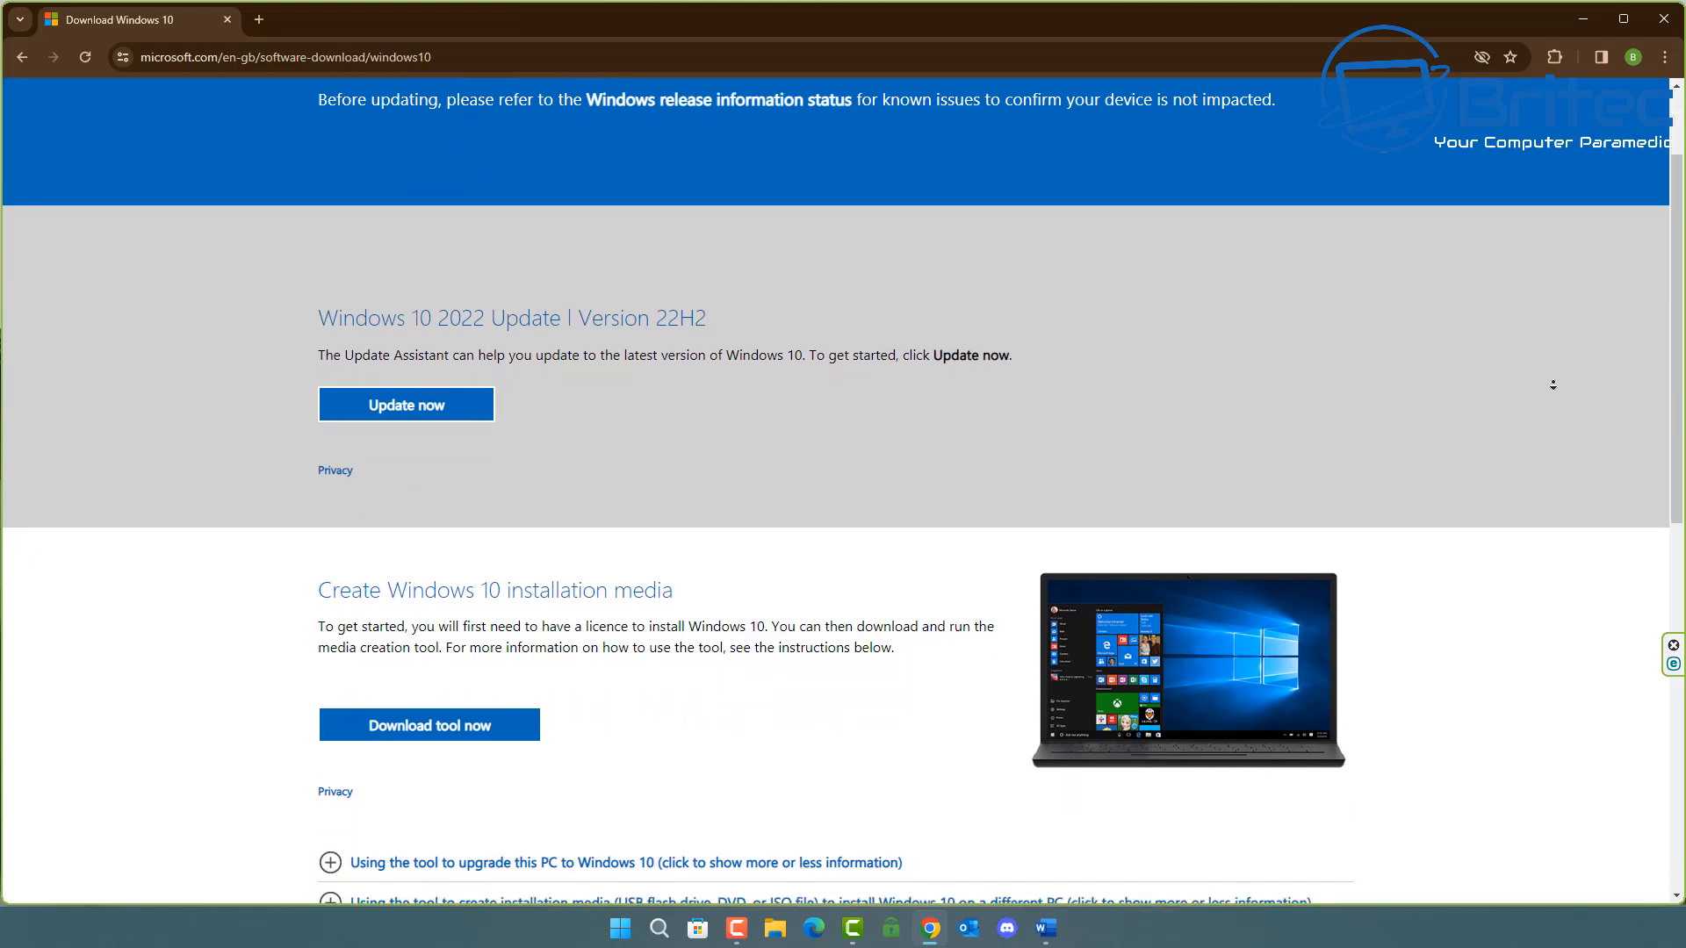
{"action": "scroll", "scroll_direction": "down", "scroll_amount": 3}
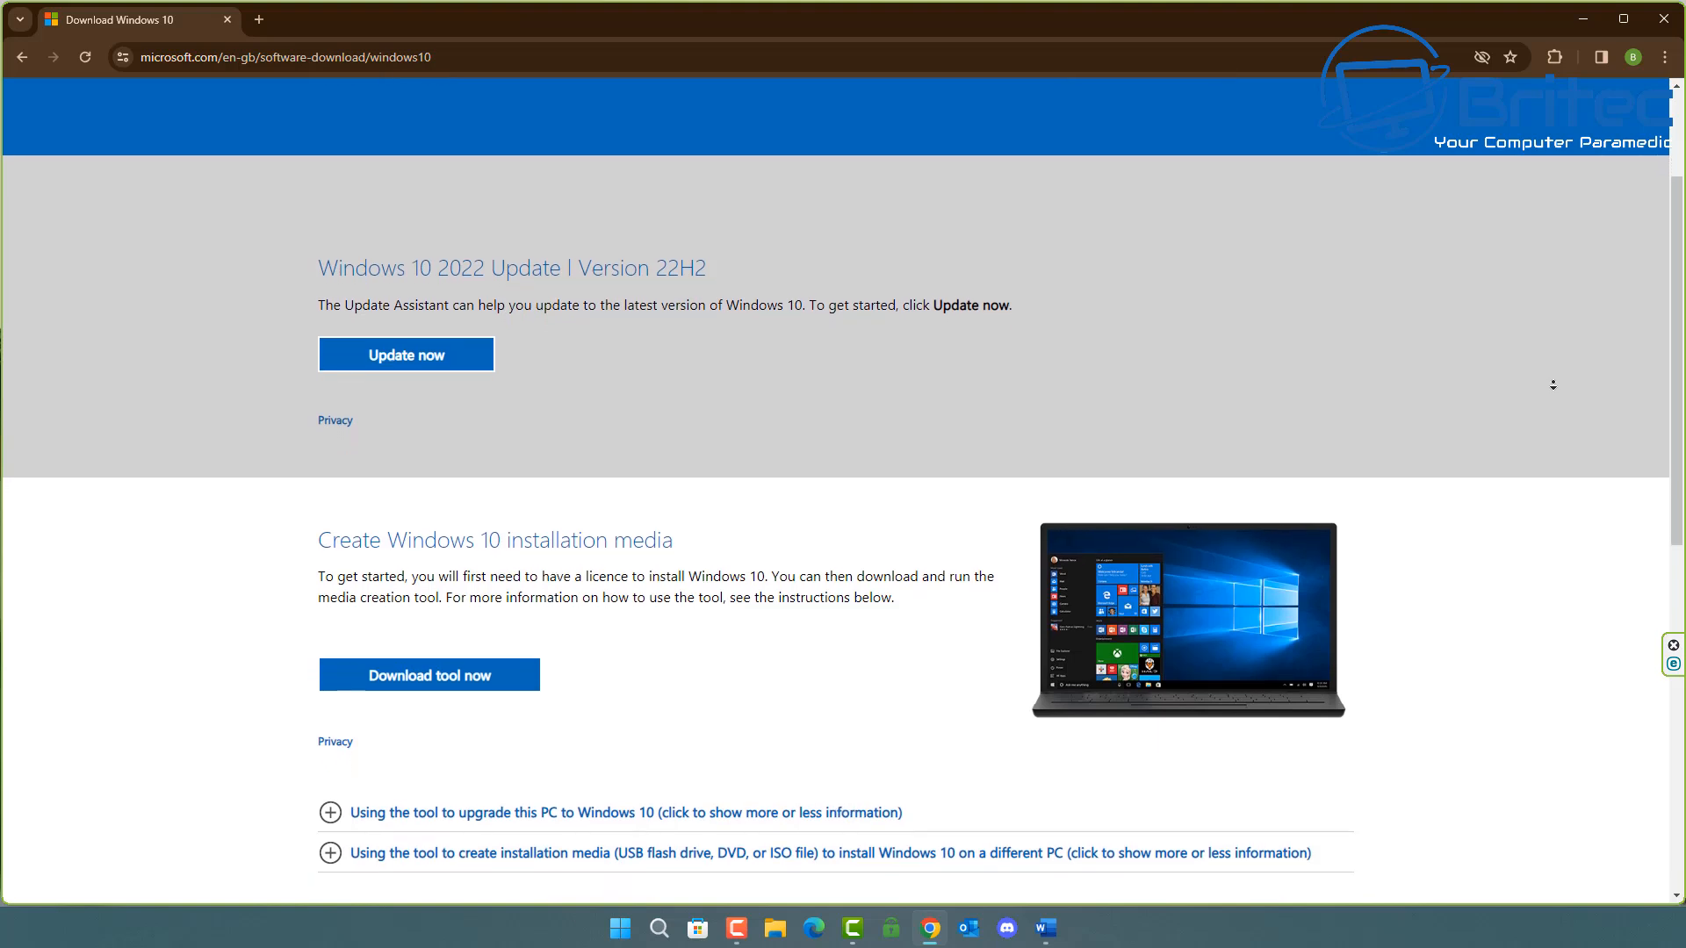
{"action": "scroll", "scroll_direction": "down", "scroll_amount": 3}
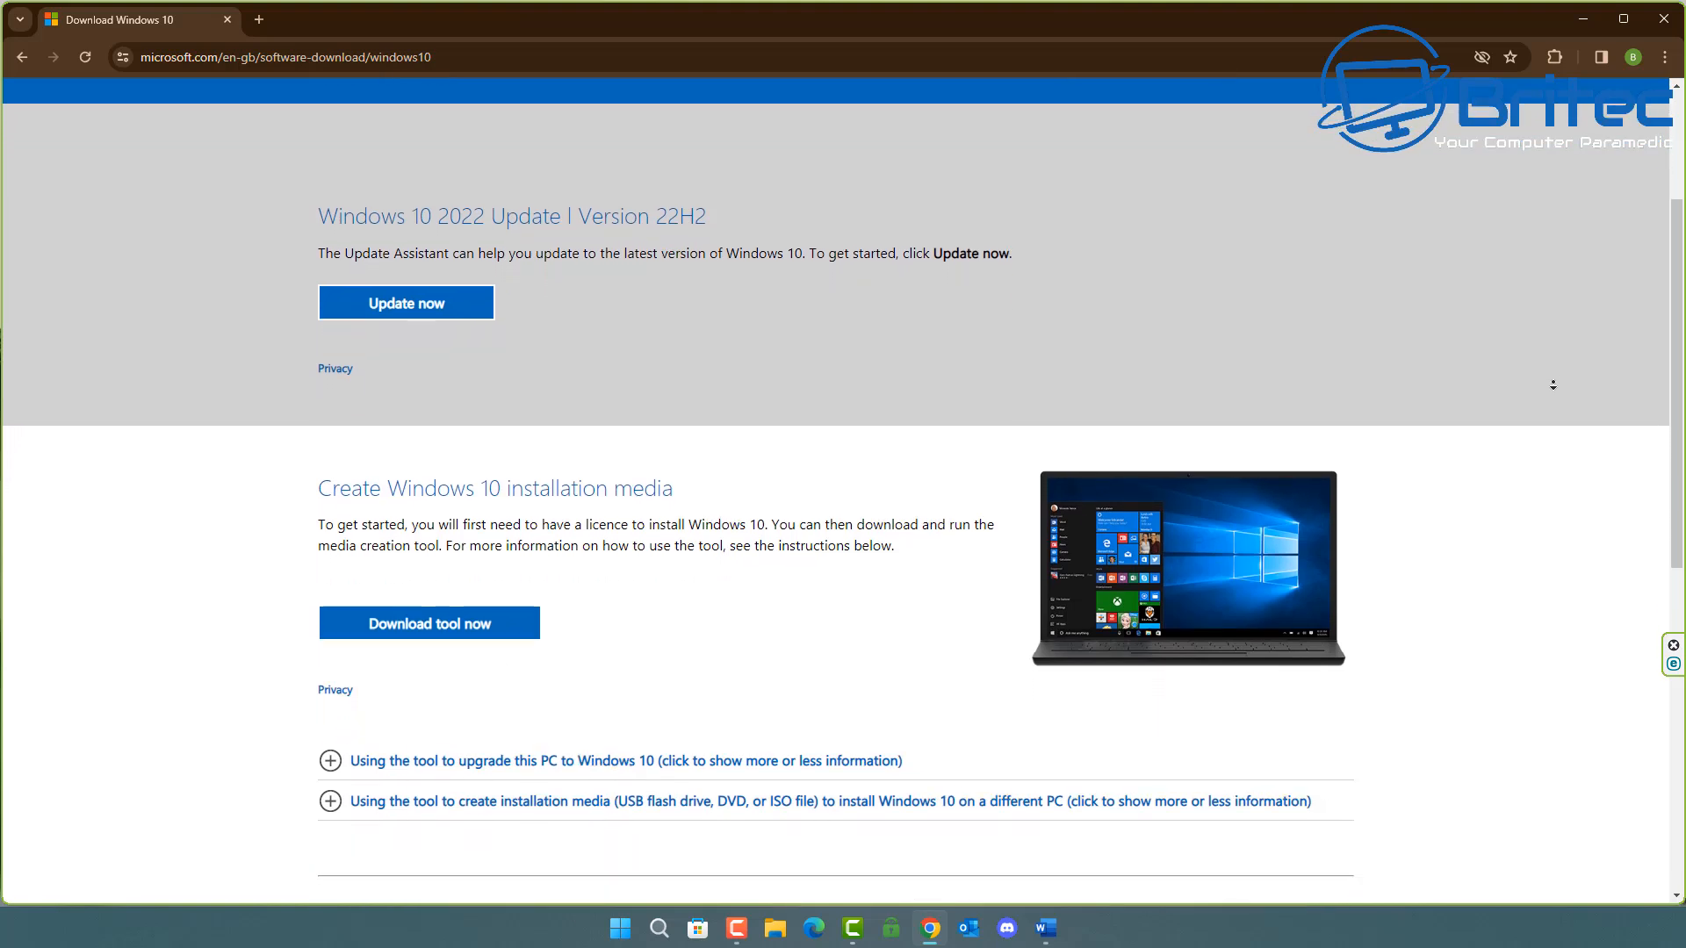
{"action": "scroll", "scroll_direction": "down", "scroll_amount": 3}
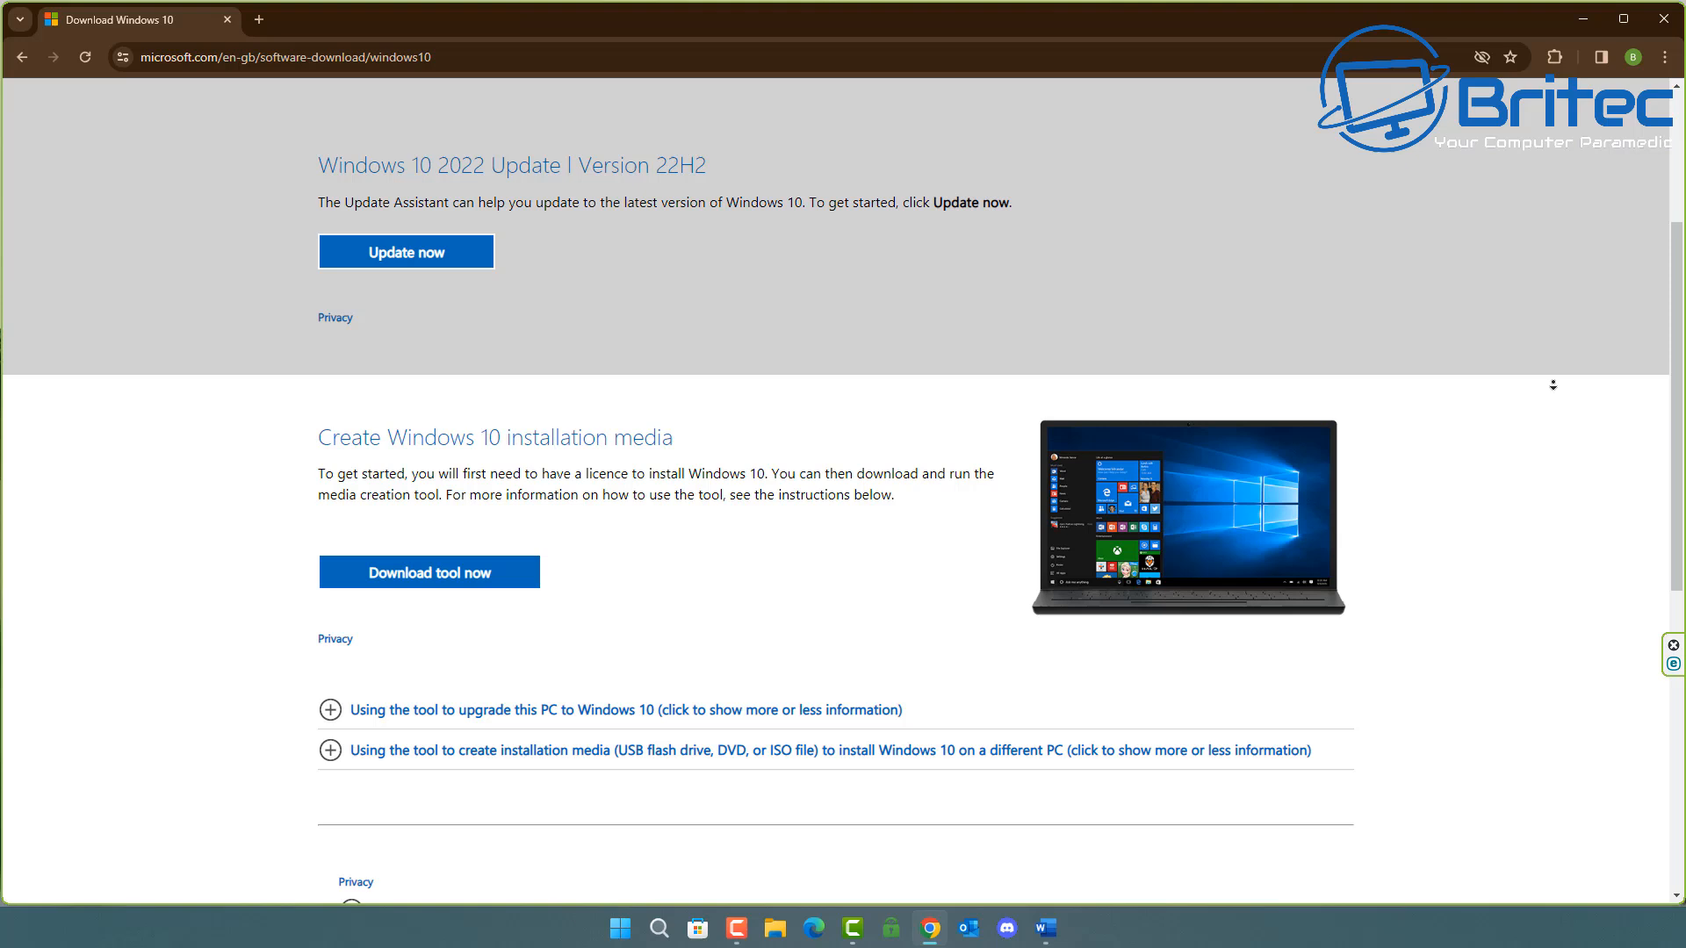
{"action": "scroll", "scroll_direction": "down", "scroll_amount": 3}
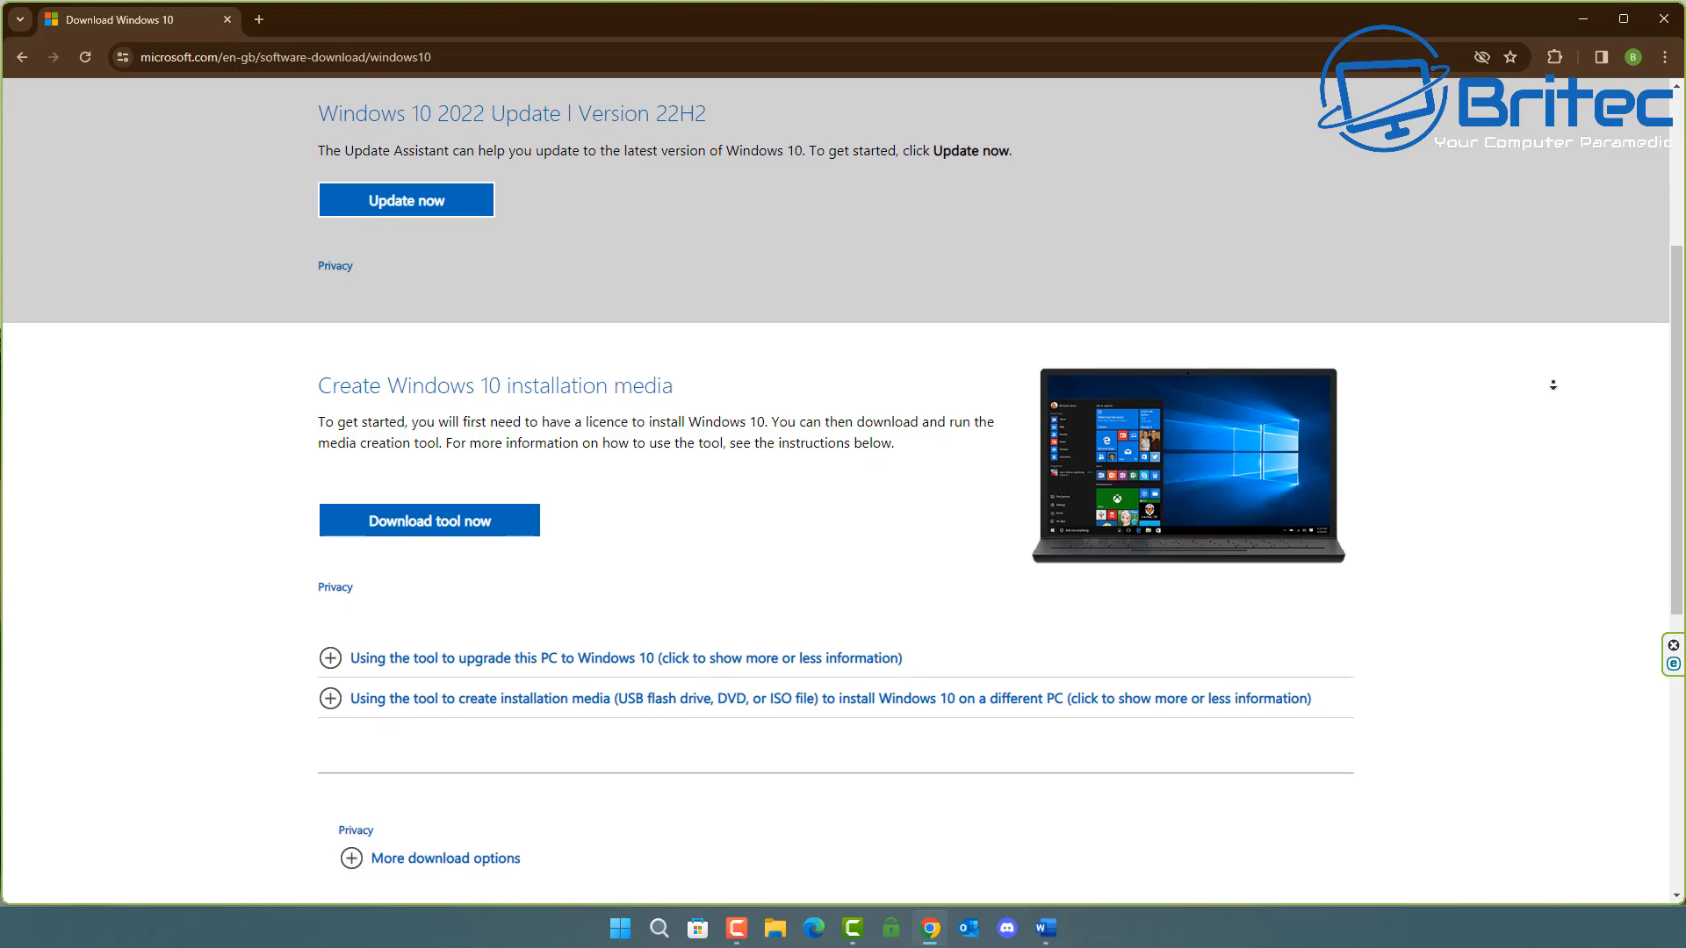
{"action": "scroll", "scroll_direction": "down", "scroll_amount": 3}
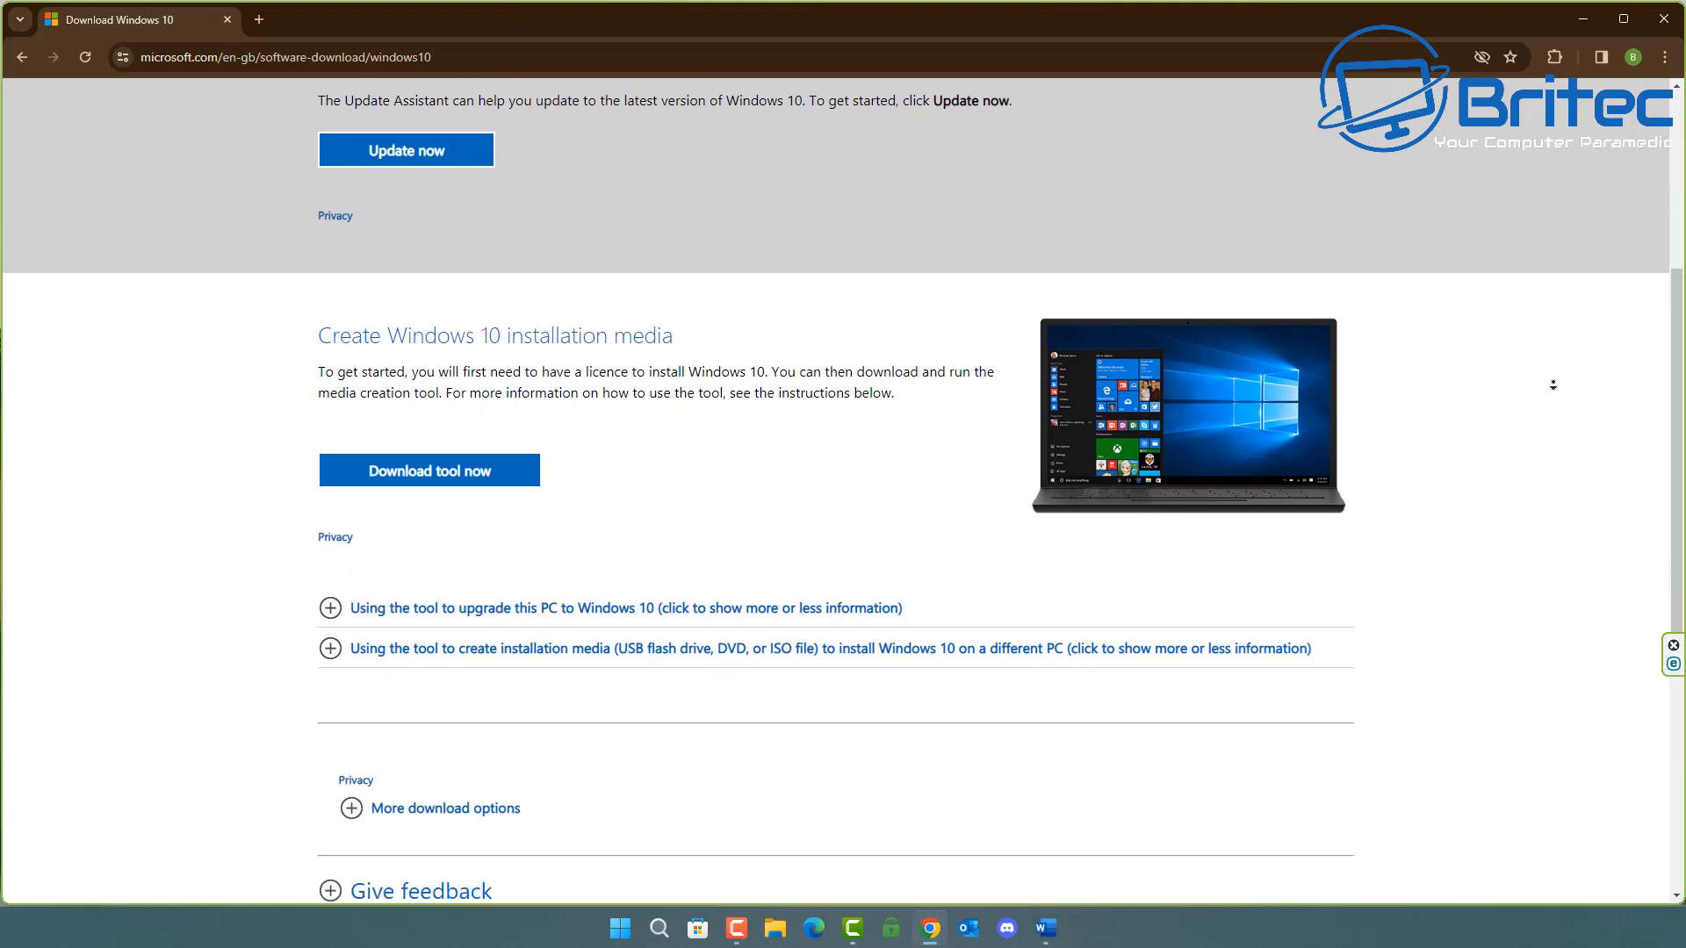
{"action": "scroll", "scroll_direction": "down", "scroll_amount": 3}
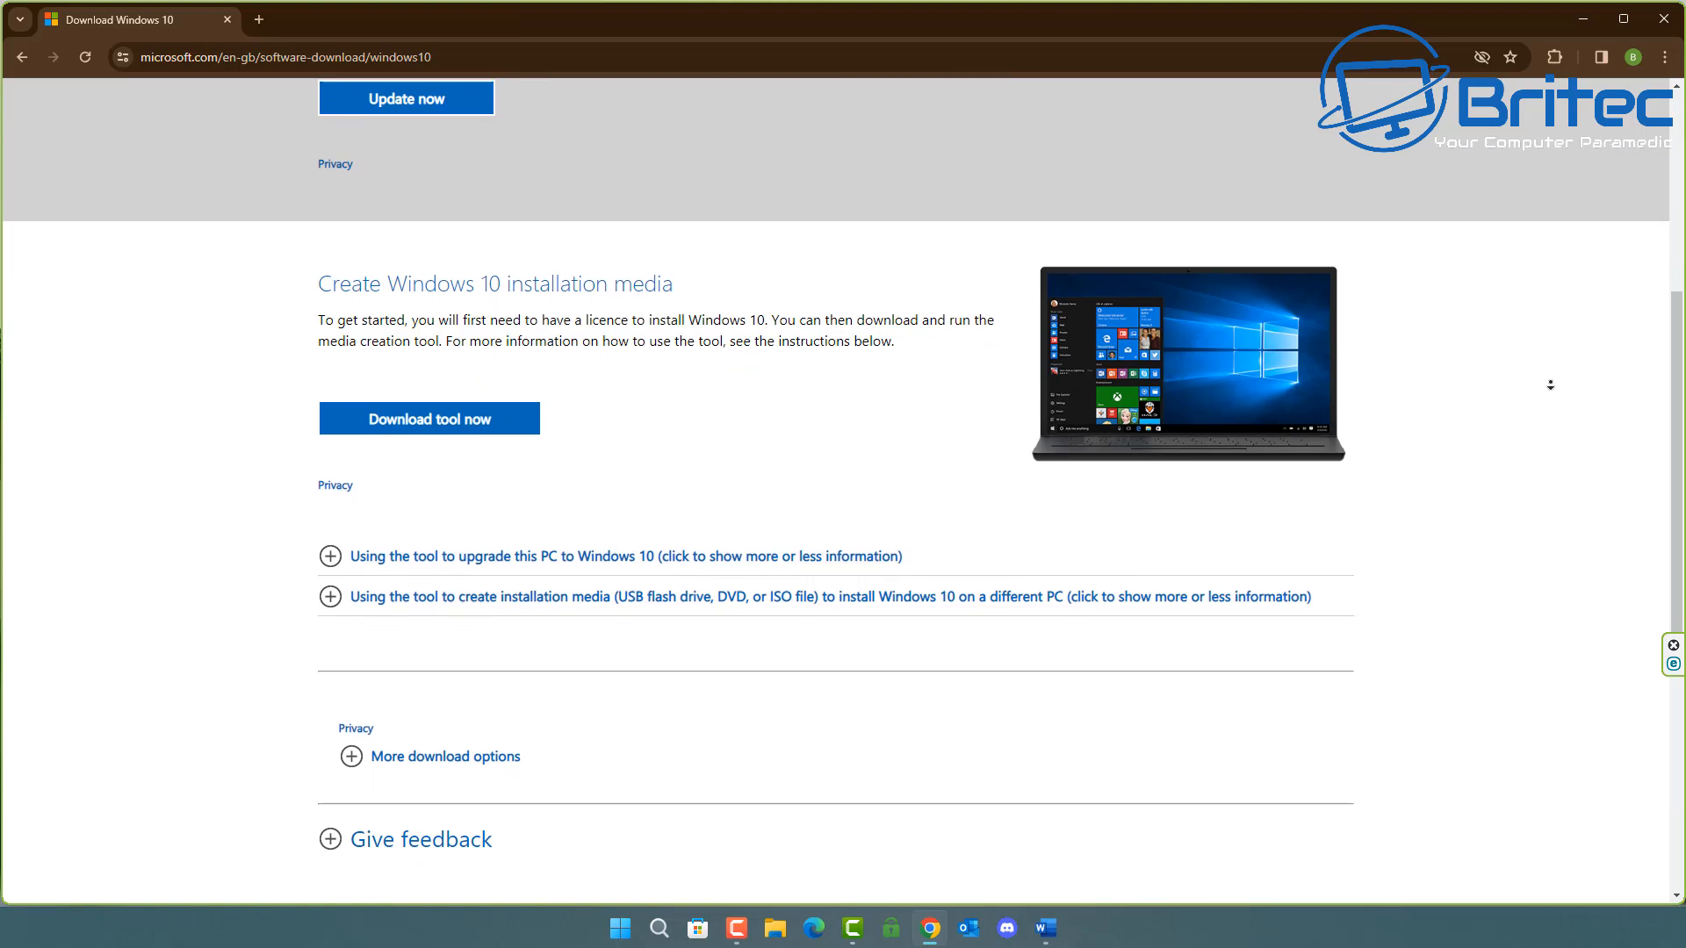
{"action": "scroll", "scroll_direction": "down", "scroll_amount": 3}
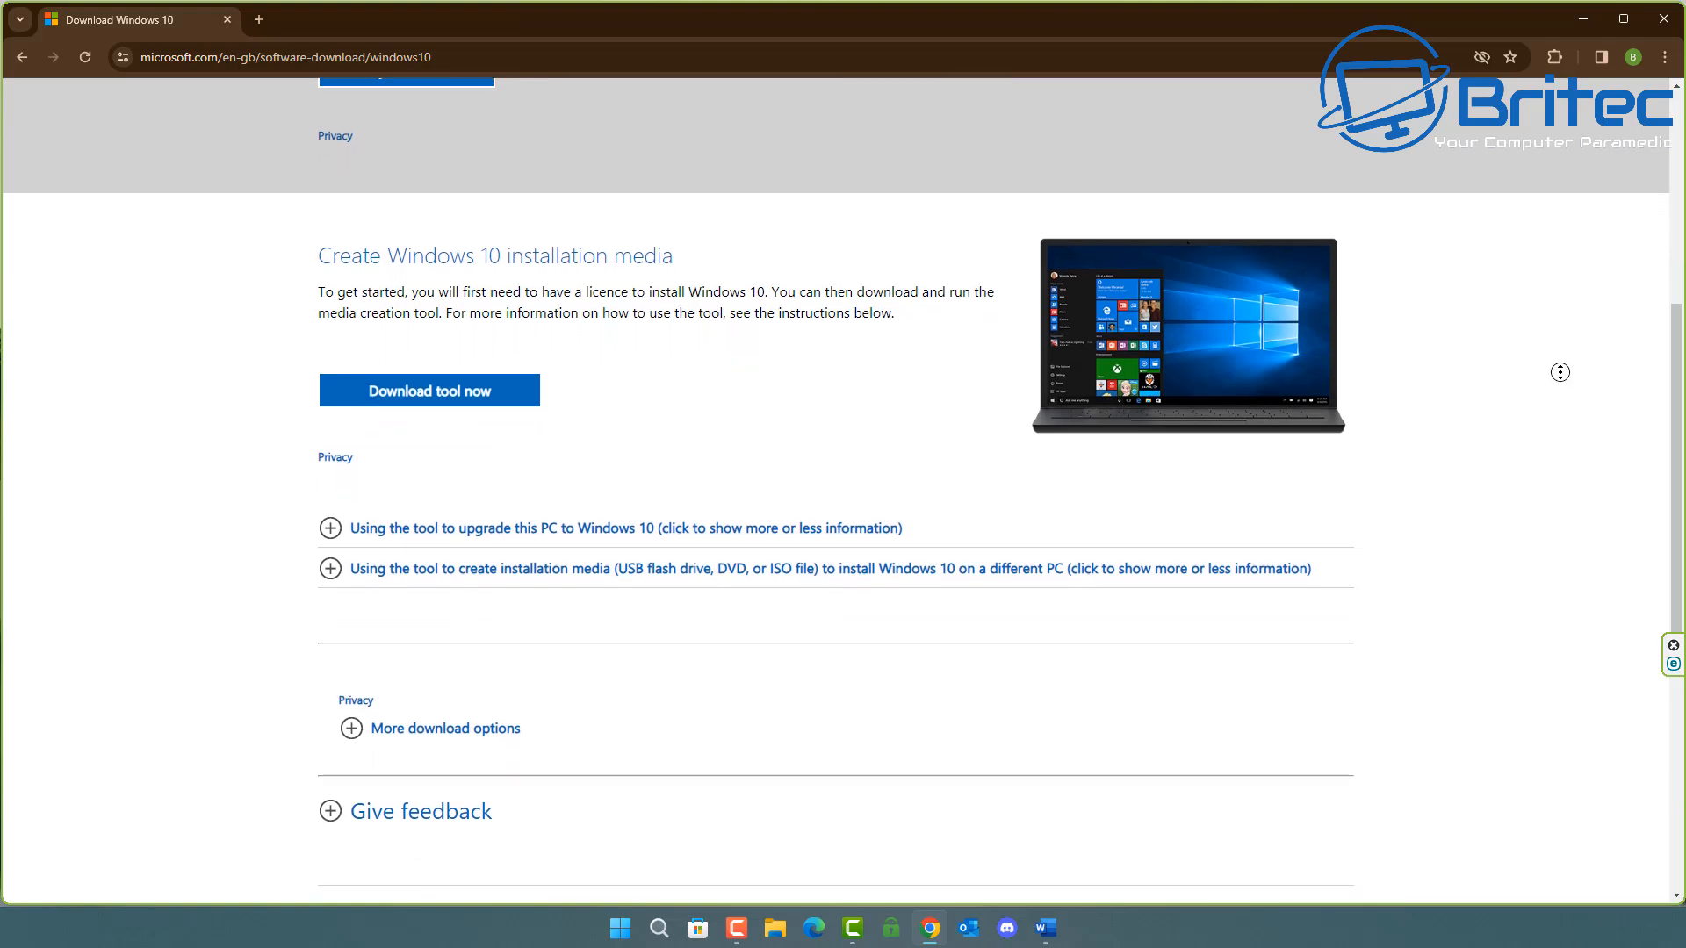
{"action": "scroll", "scroll_direction": "down", "scroll_amount": 3}
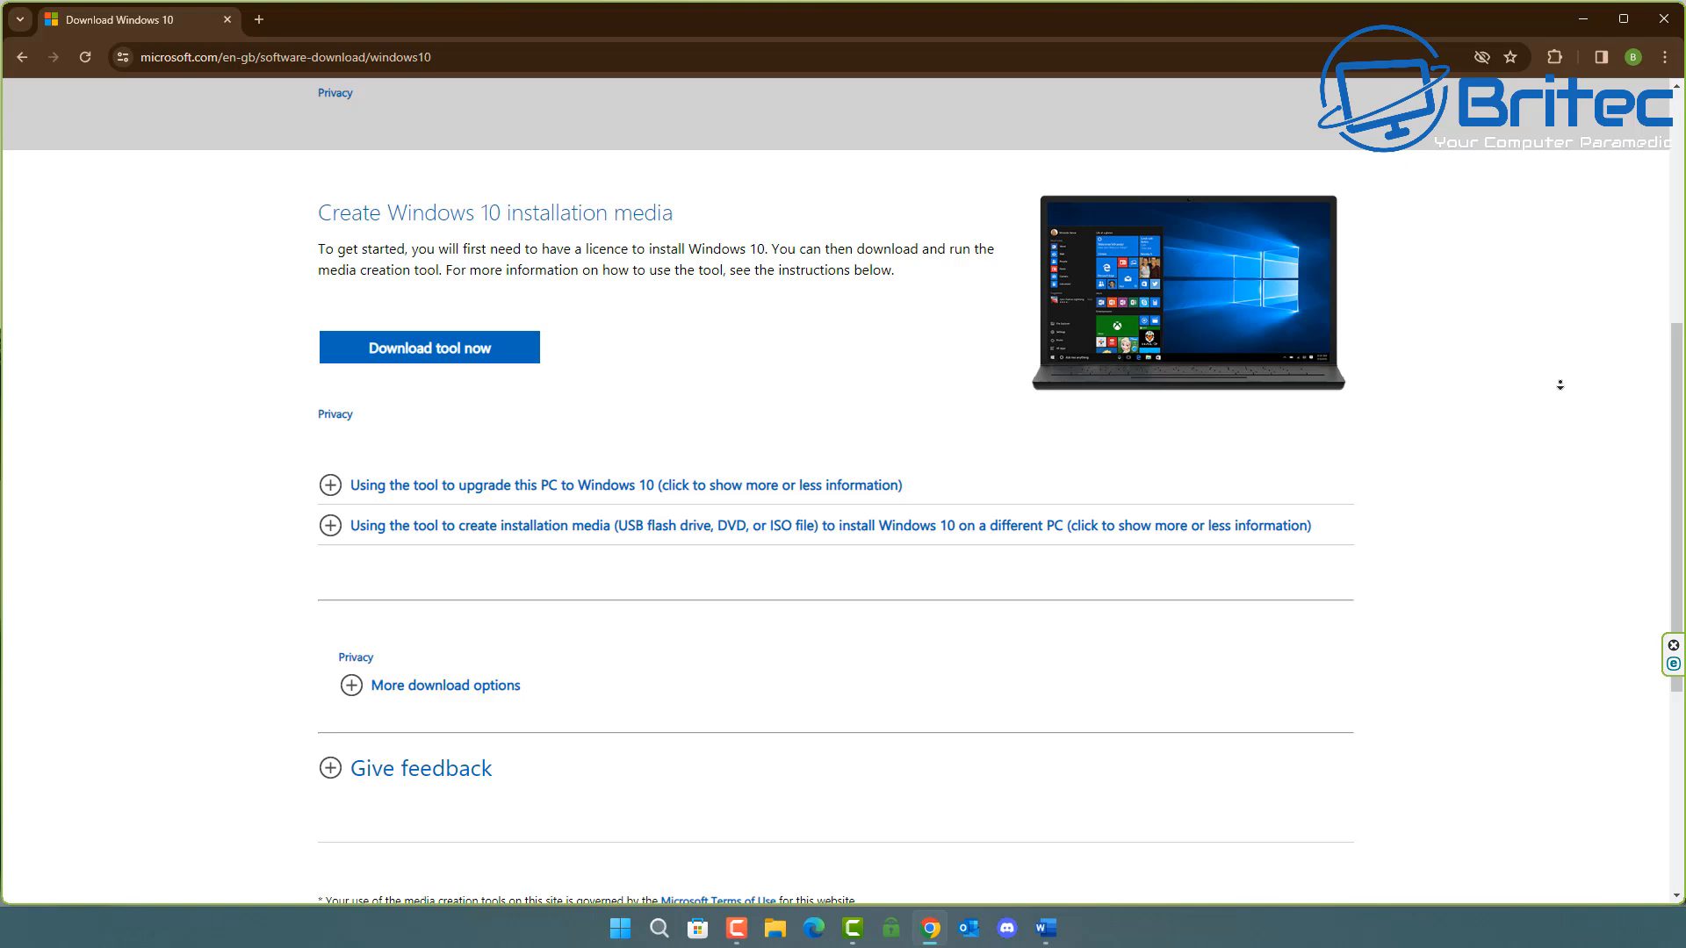
{"action": "scroll", "scroll_direction": "up", "scroll_amount": 3}
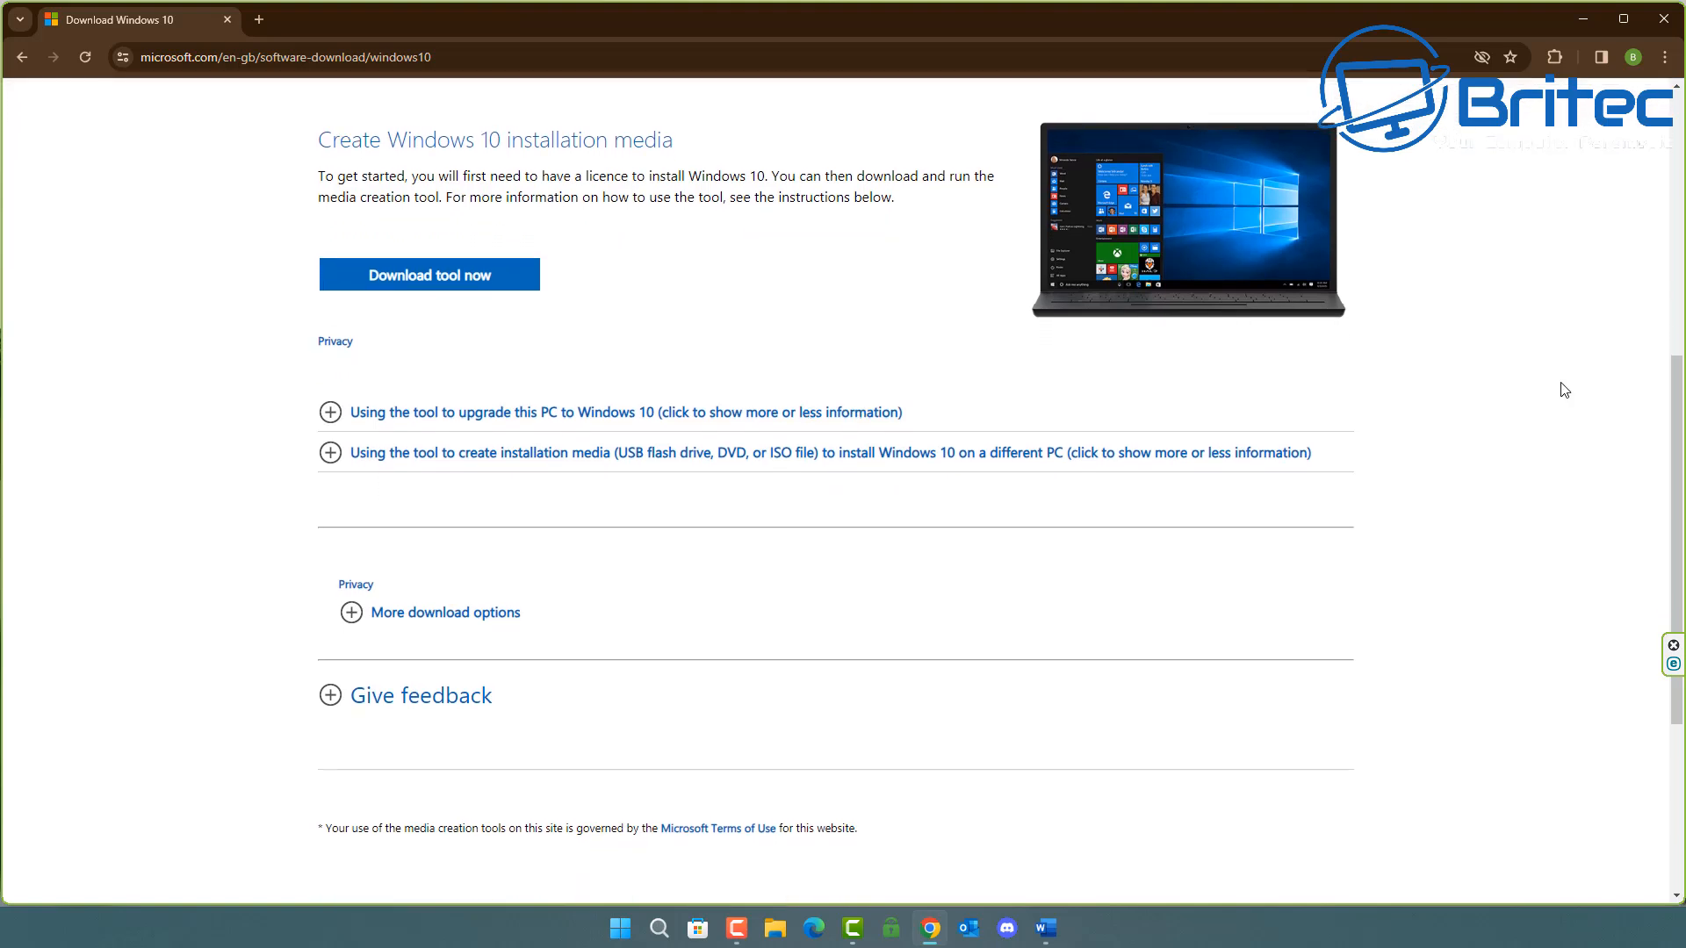
{"action": "mouse_move", "coordinate": [1551, 374]}
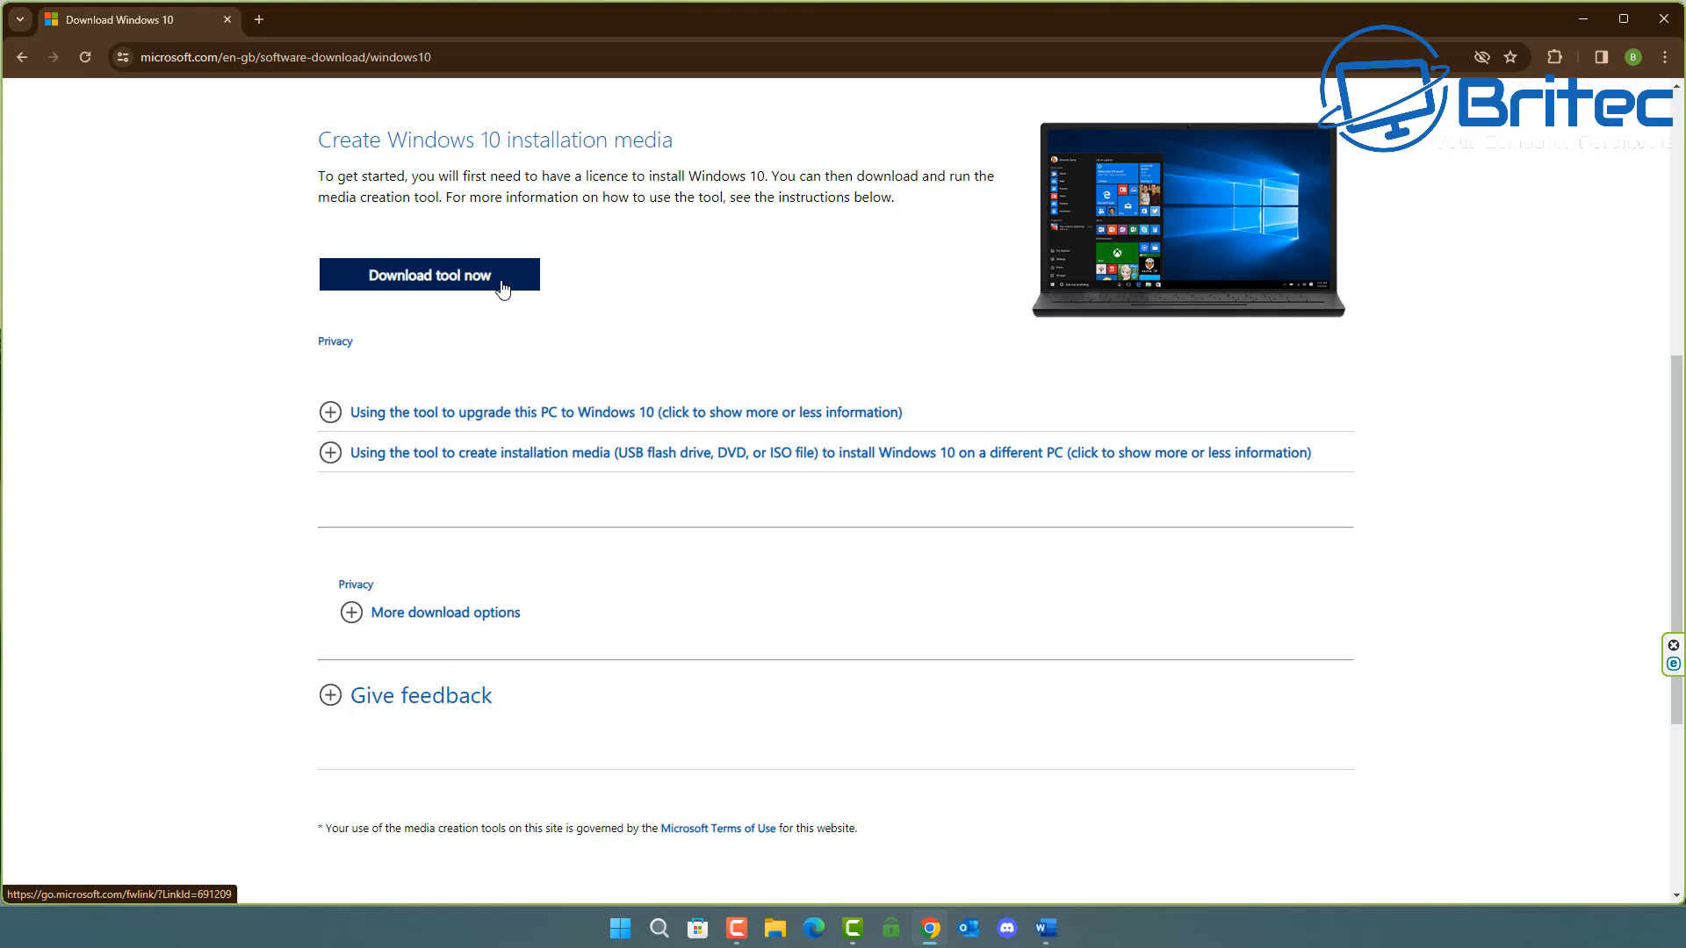
{"action": "mouse_move", "coordinate": [503, 288]}
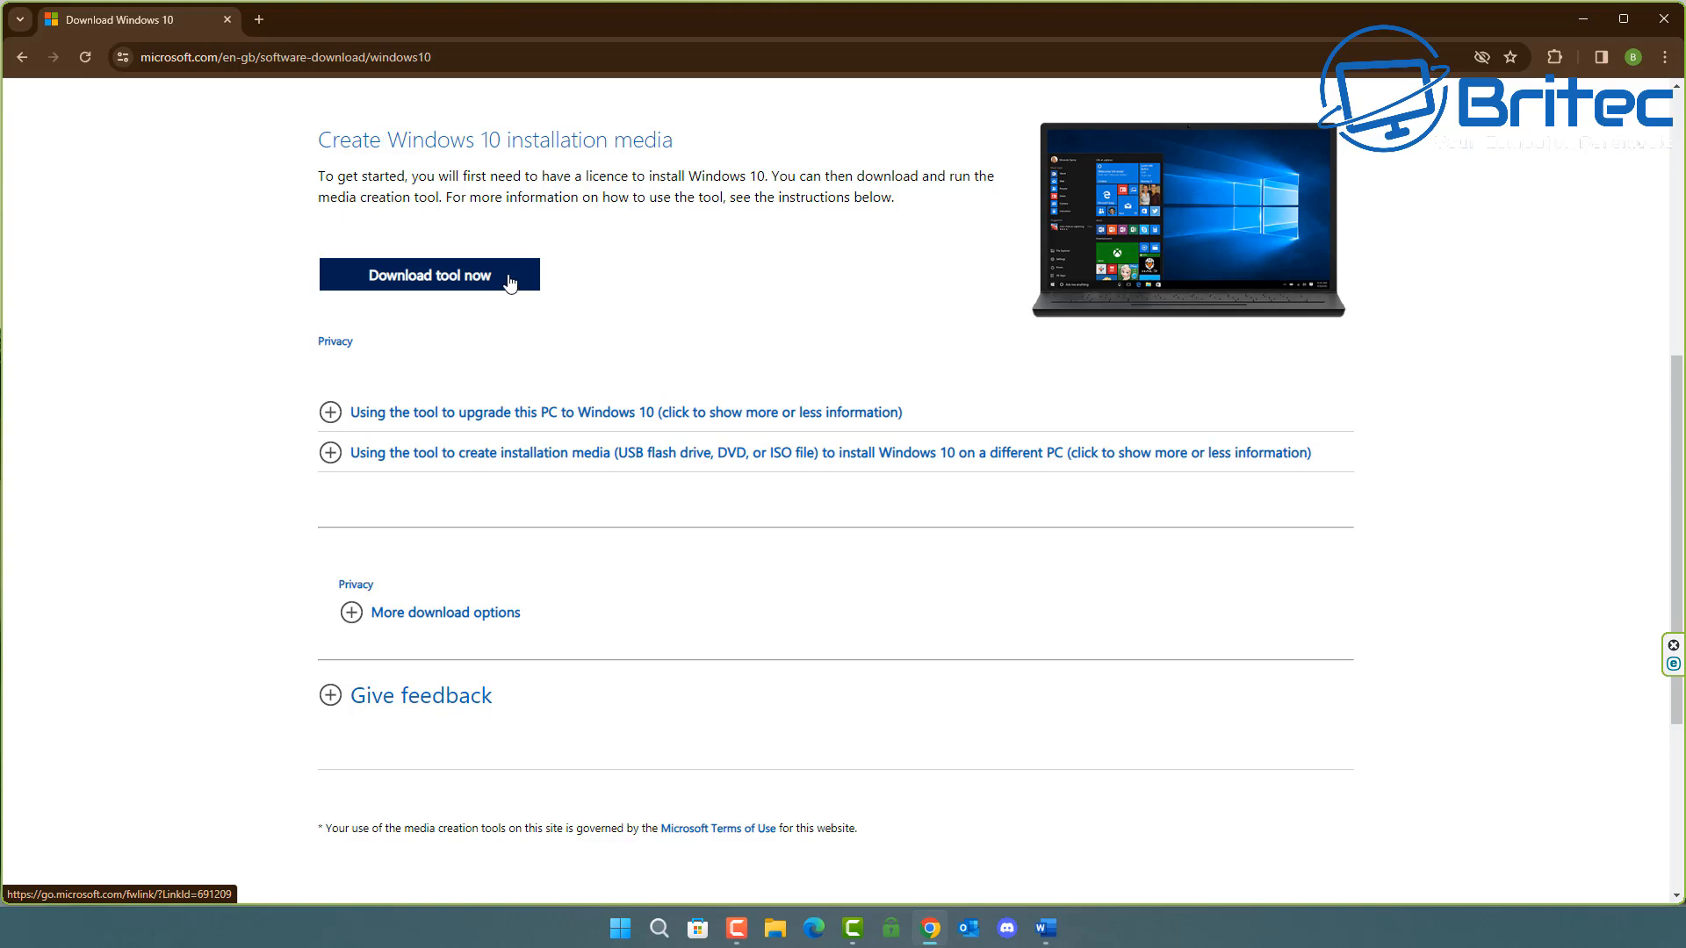
{"action": "mouse_move", "coordinate": [517, 277]}
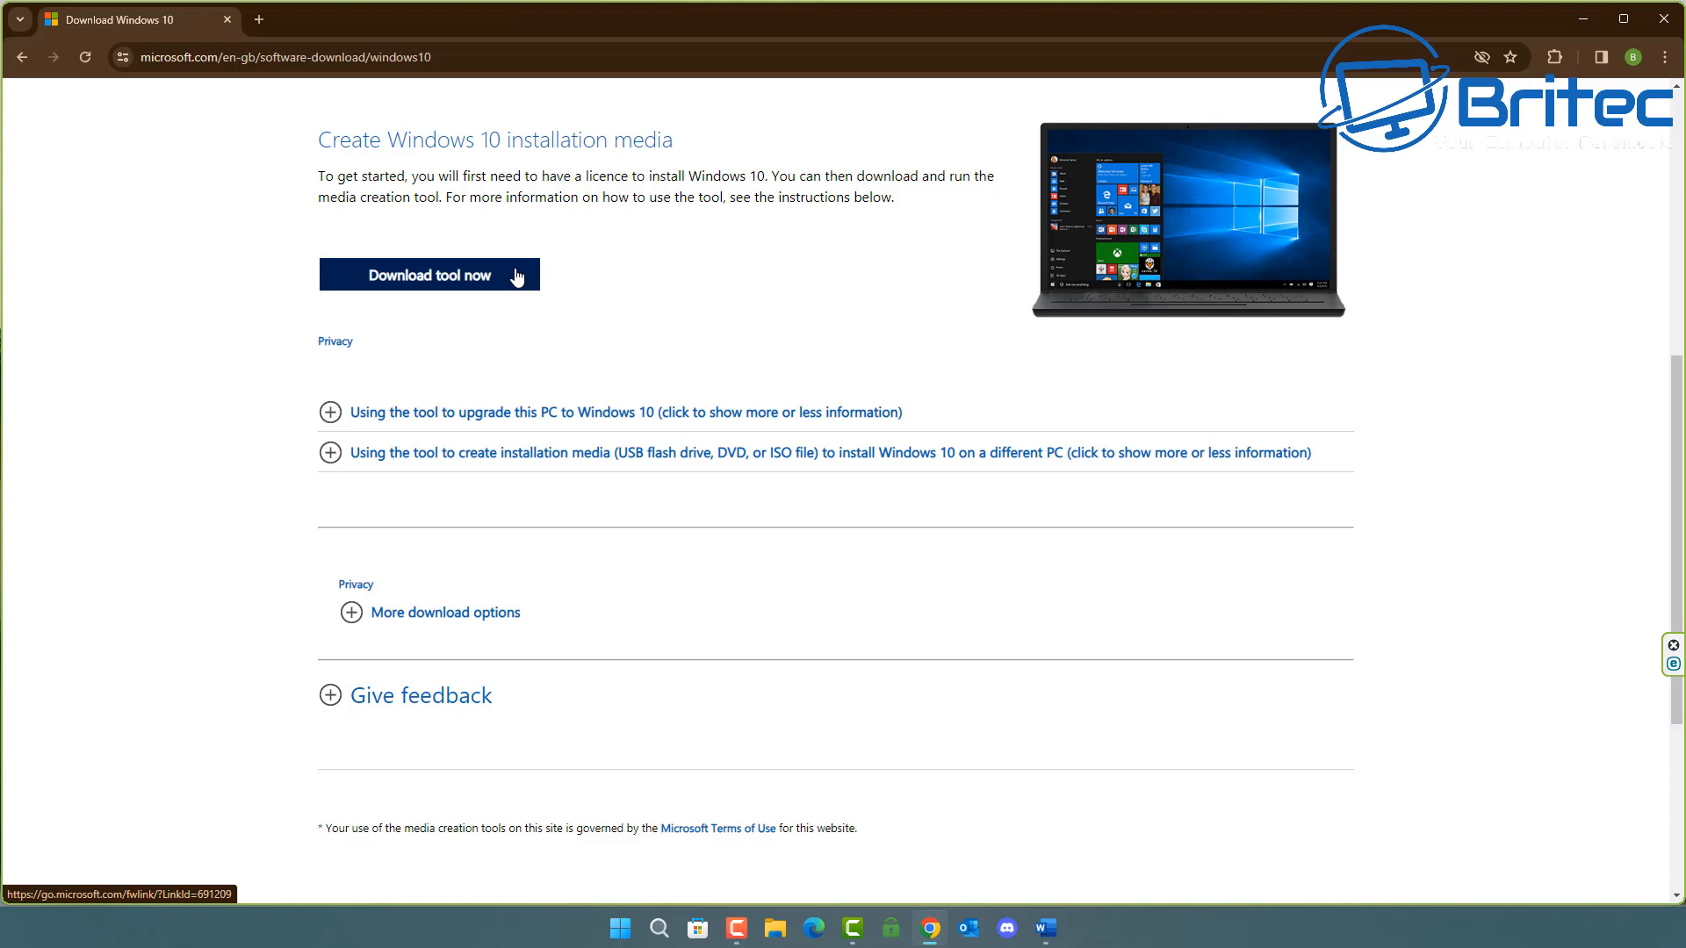
{"action": "mouse_move", "coordinate": [836, 261]}
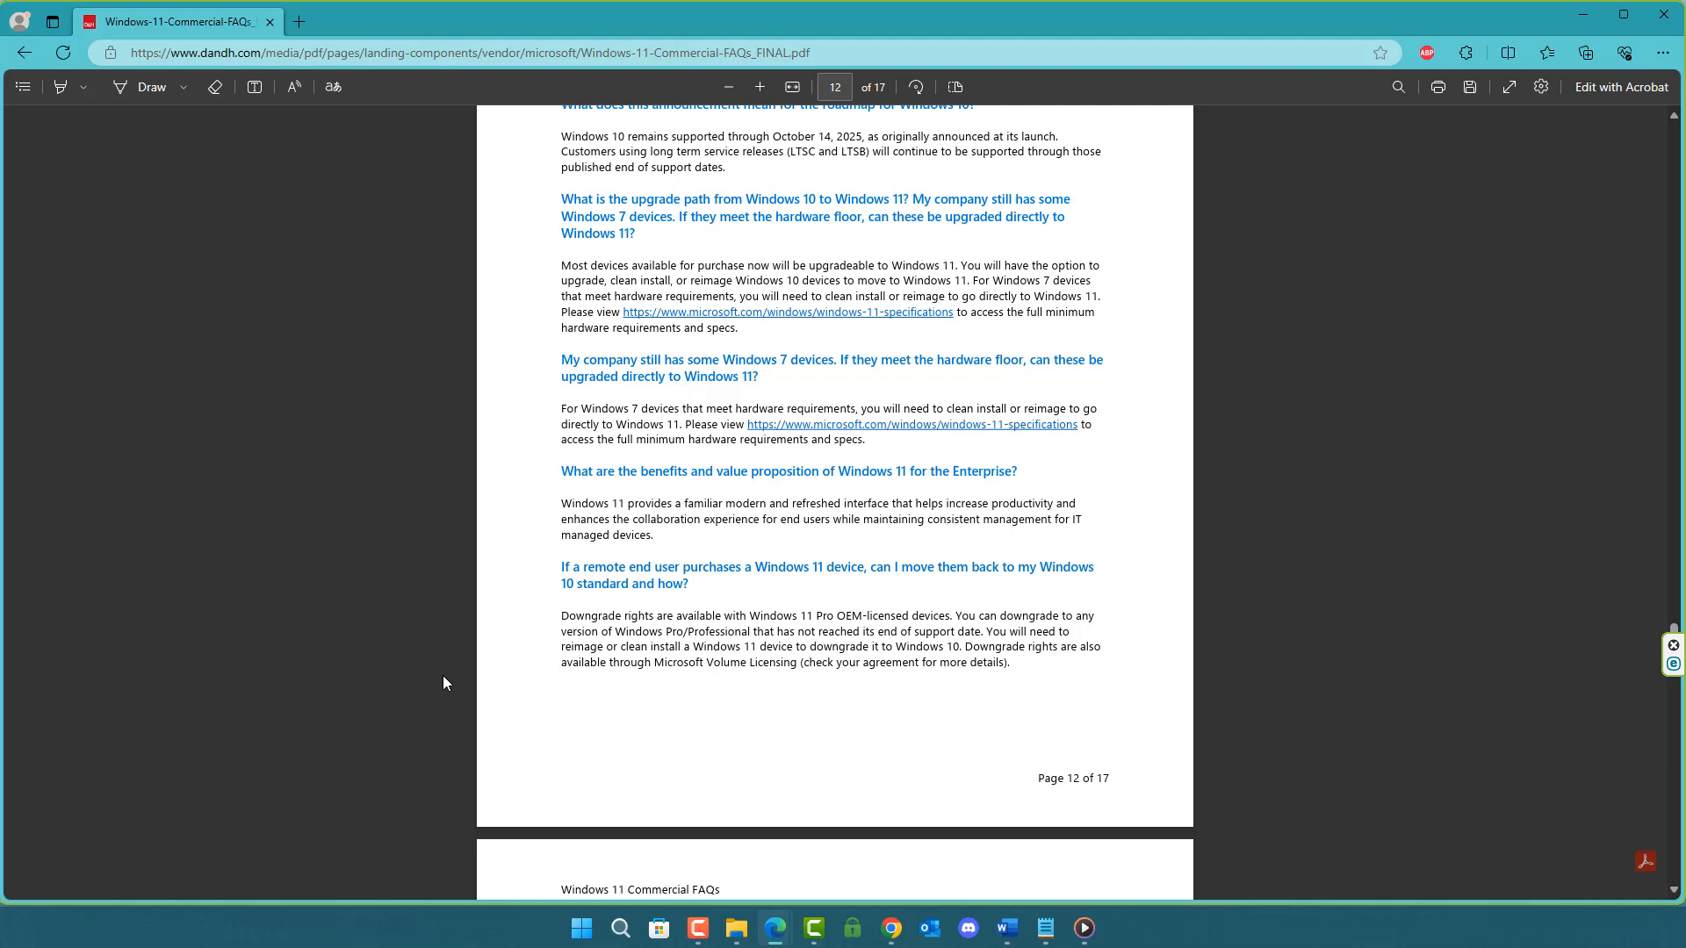
{"action": "mouse_move", "coordinate": [447, 679]}
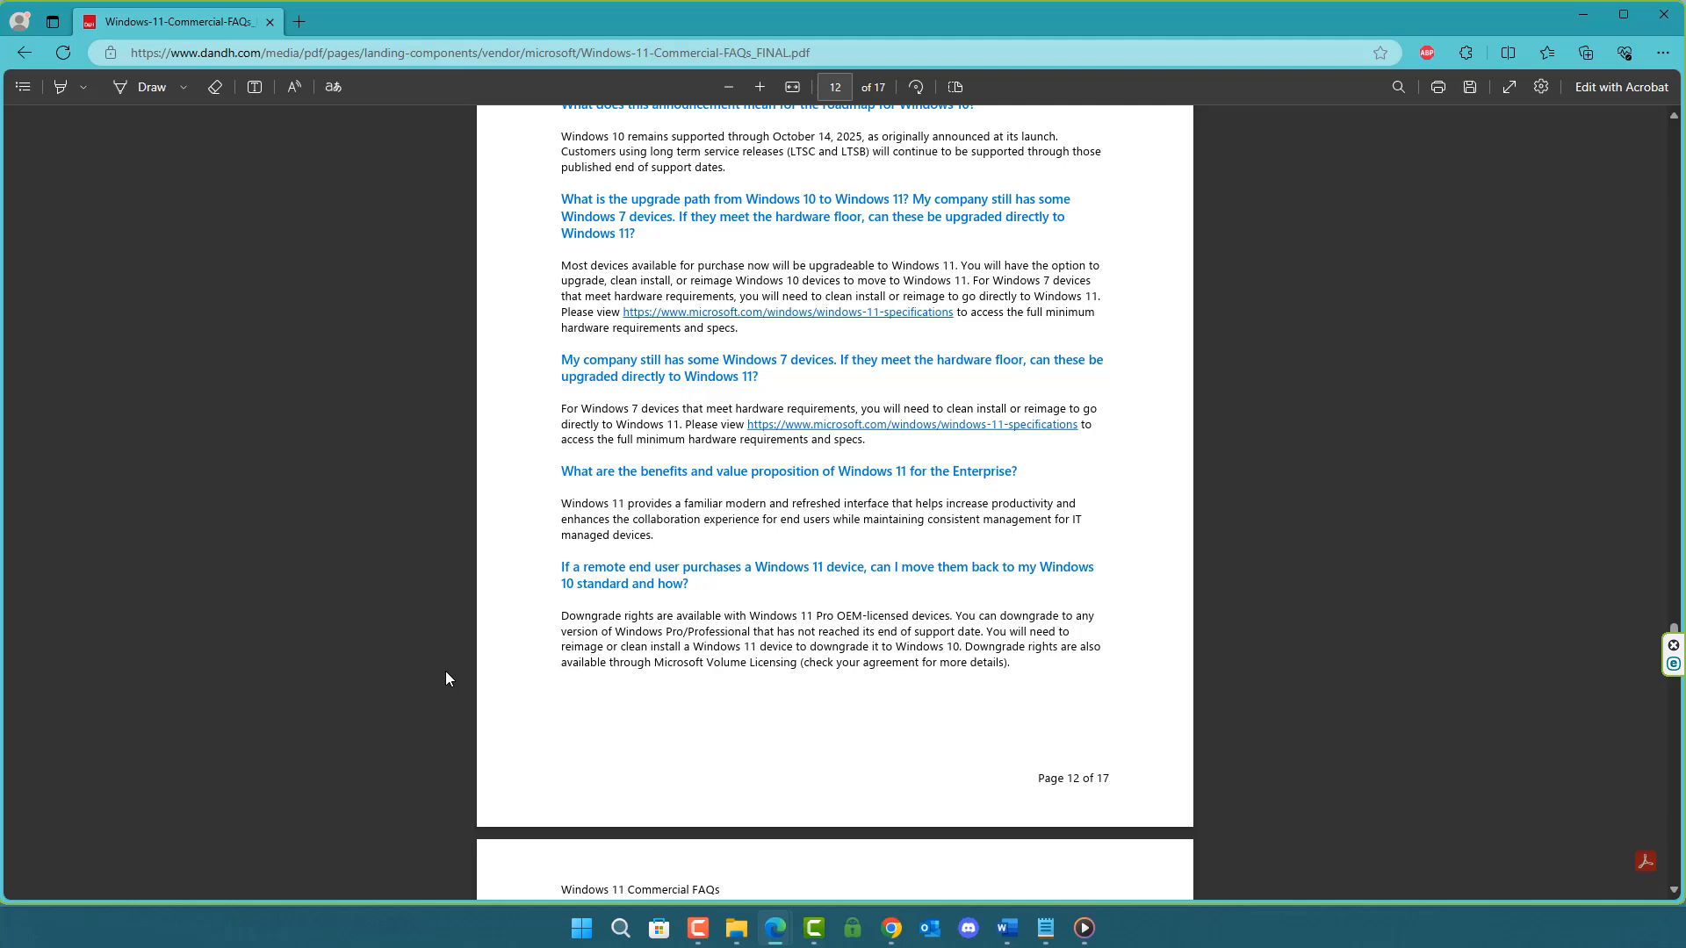
{"action": "mouse_move", "coordinate": [449, 670]}
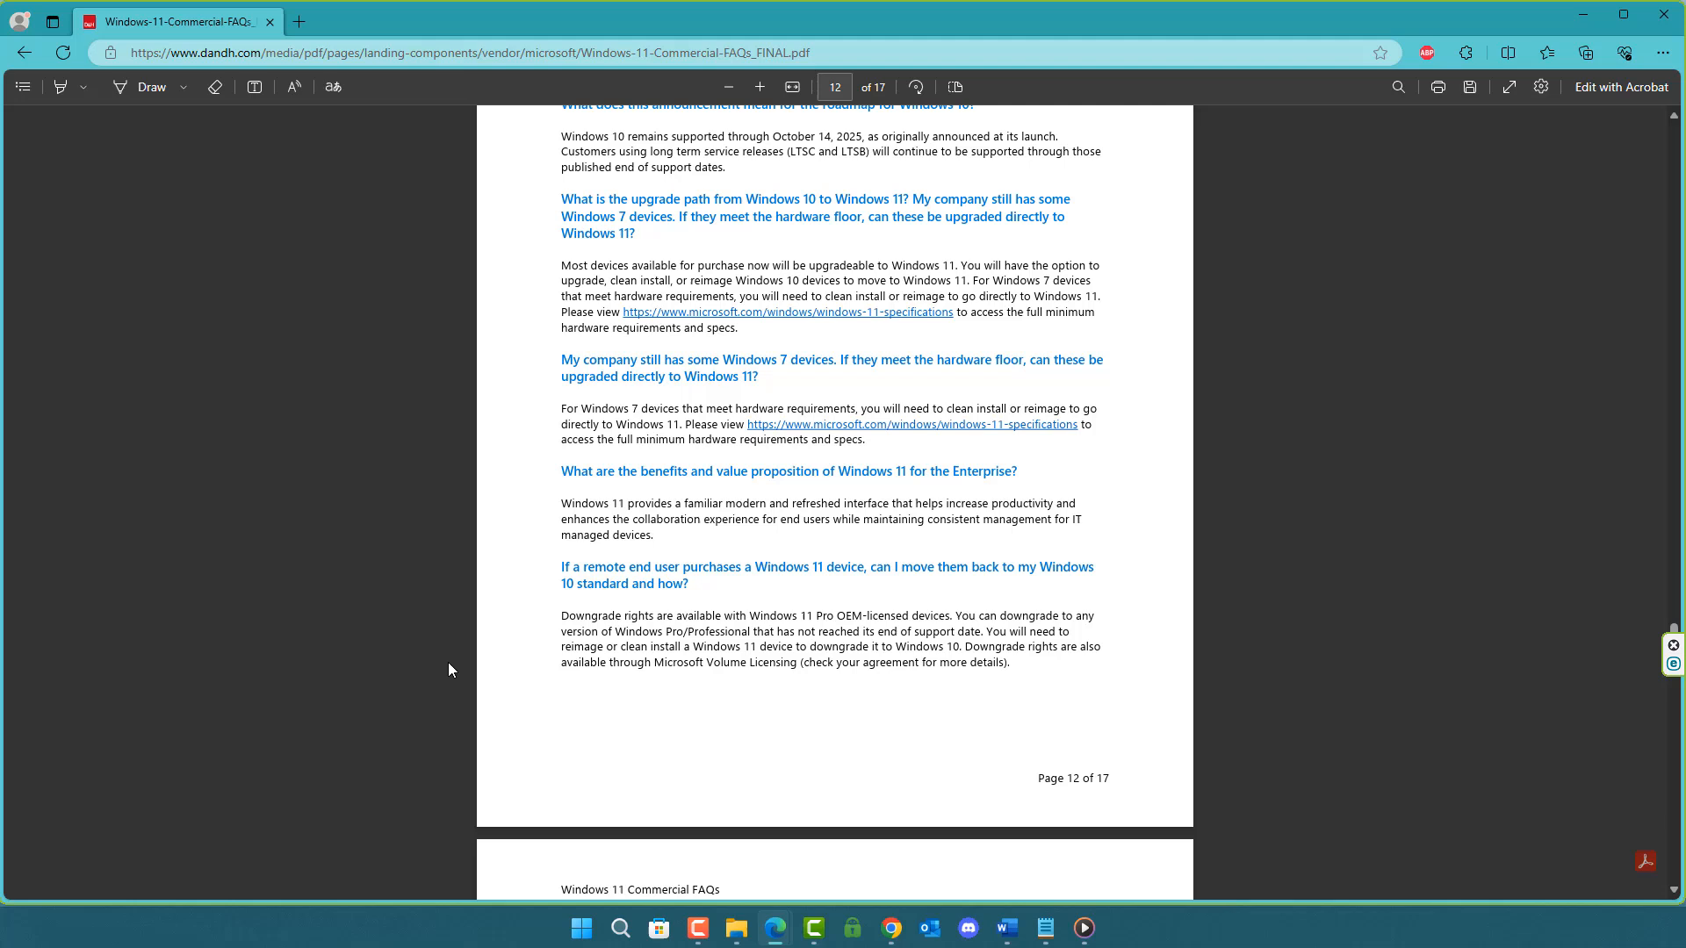
{"action": "mouse_move", "coordinate": [465, 664]}
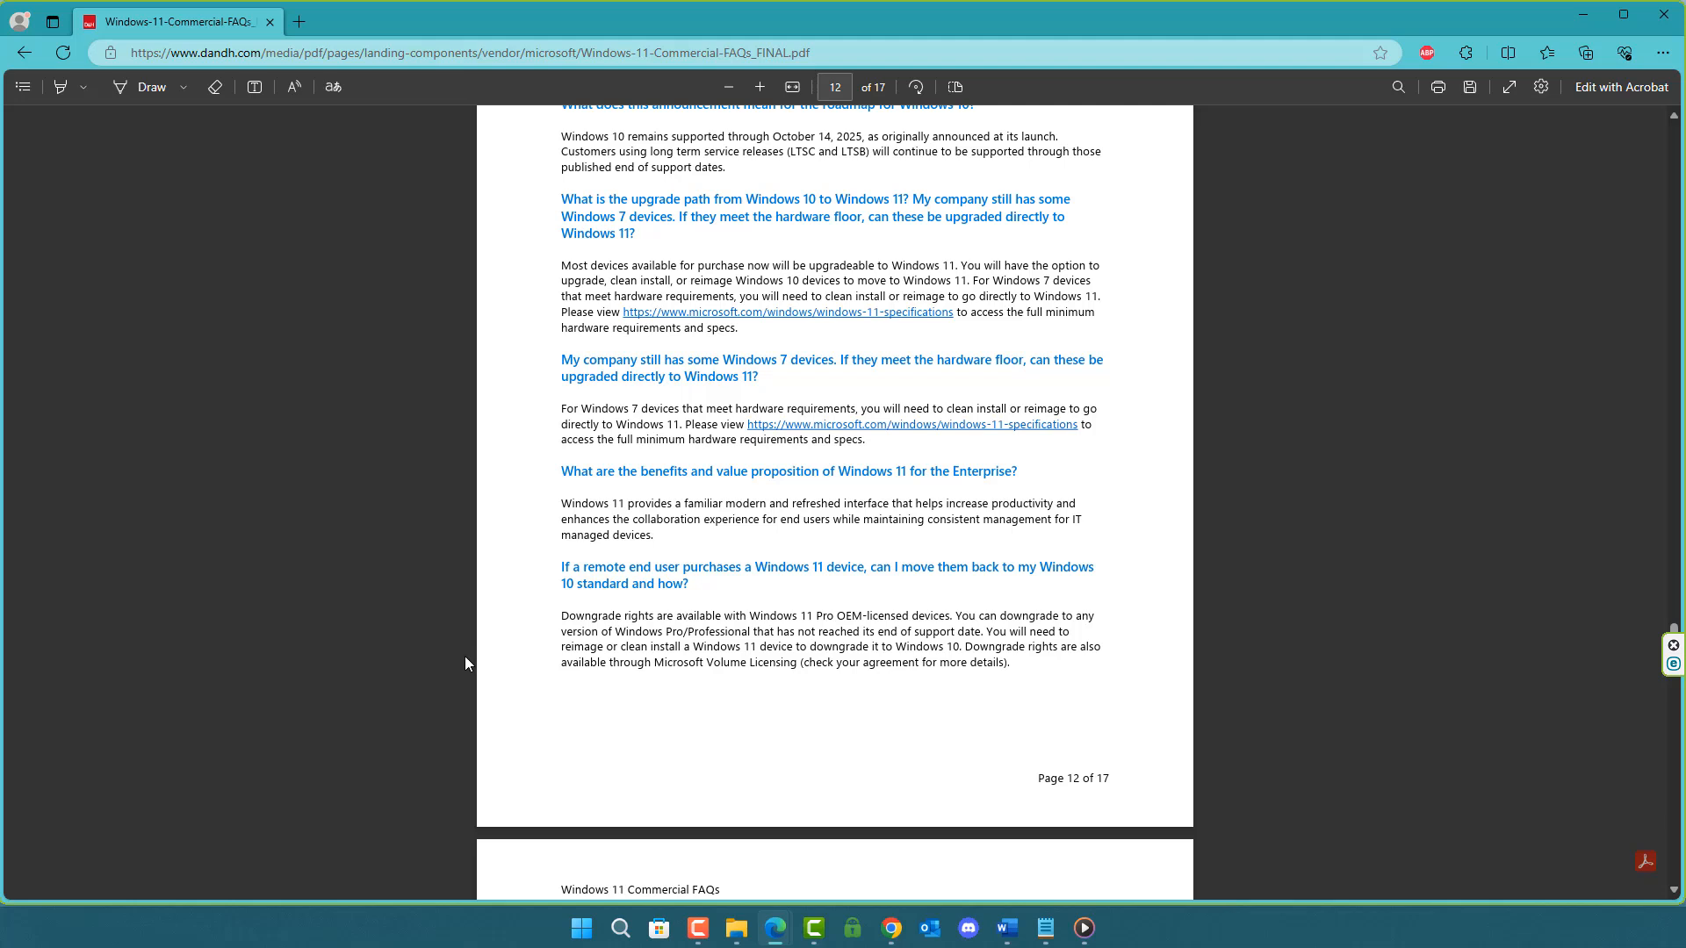
{"action": "mouse_move", "coordinate": [739, 736]}
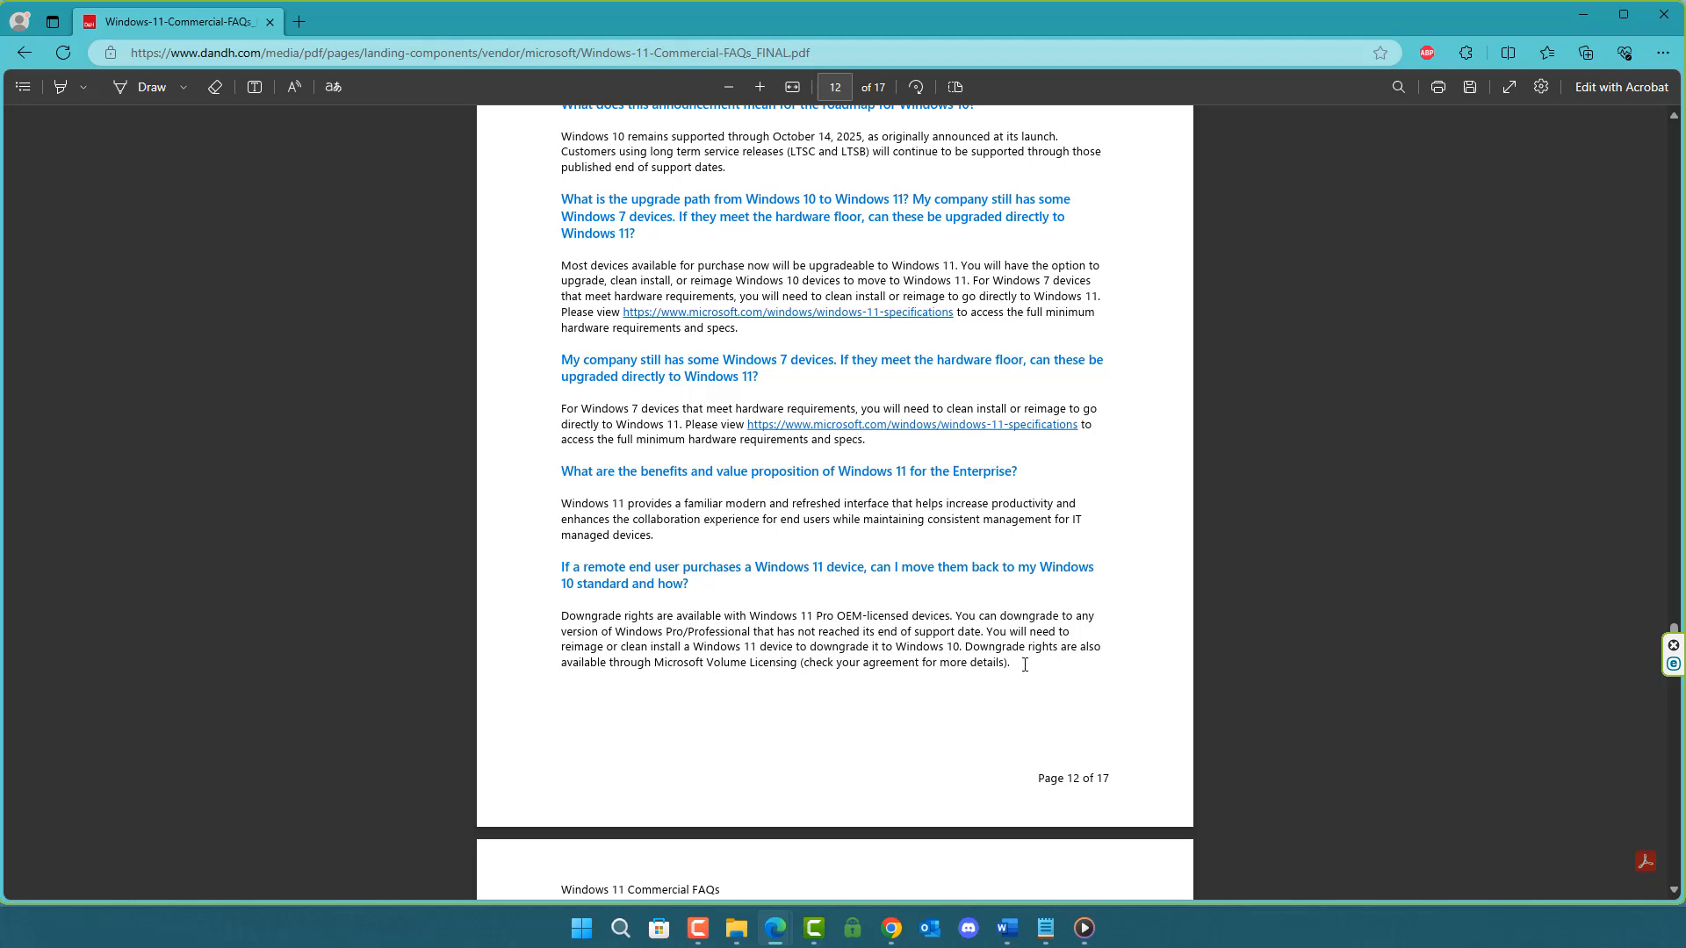
{"action": "mouse_move", "coordinate": [1116, 659]}
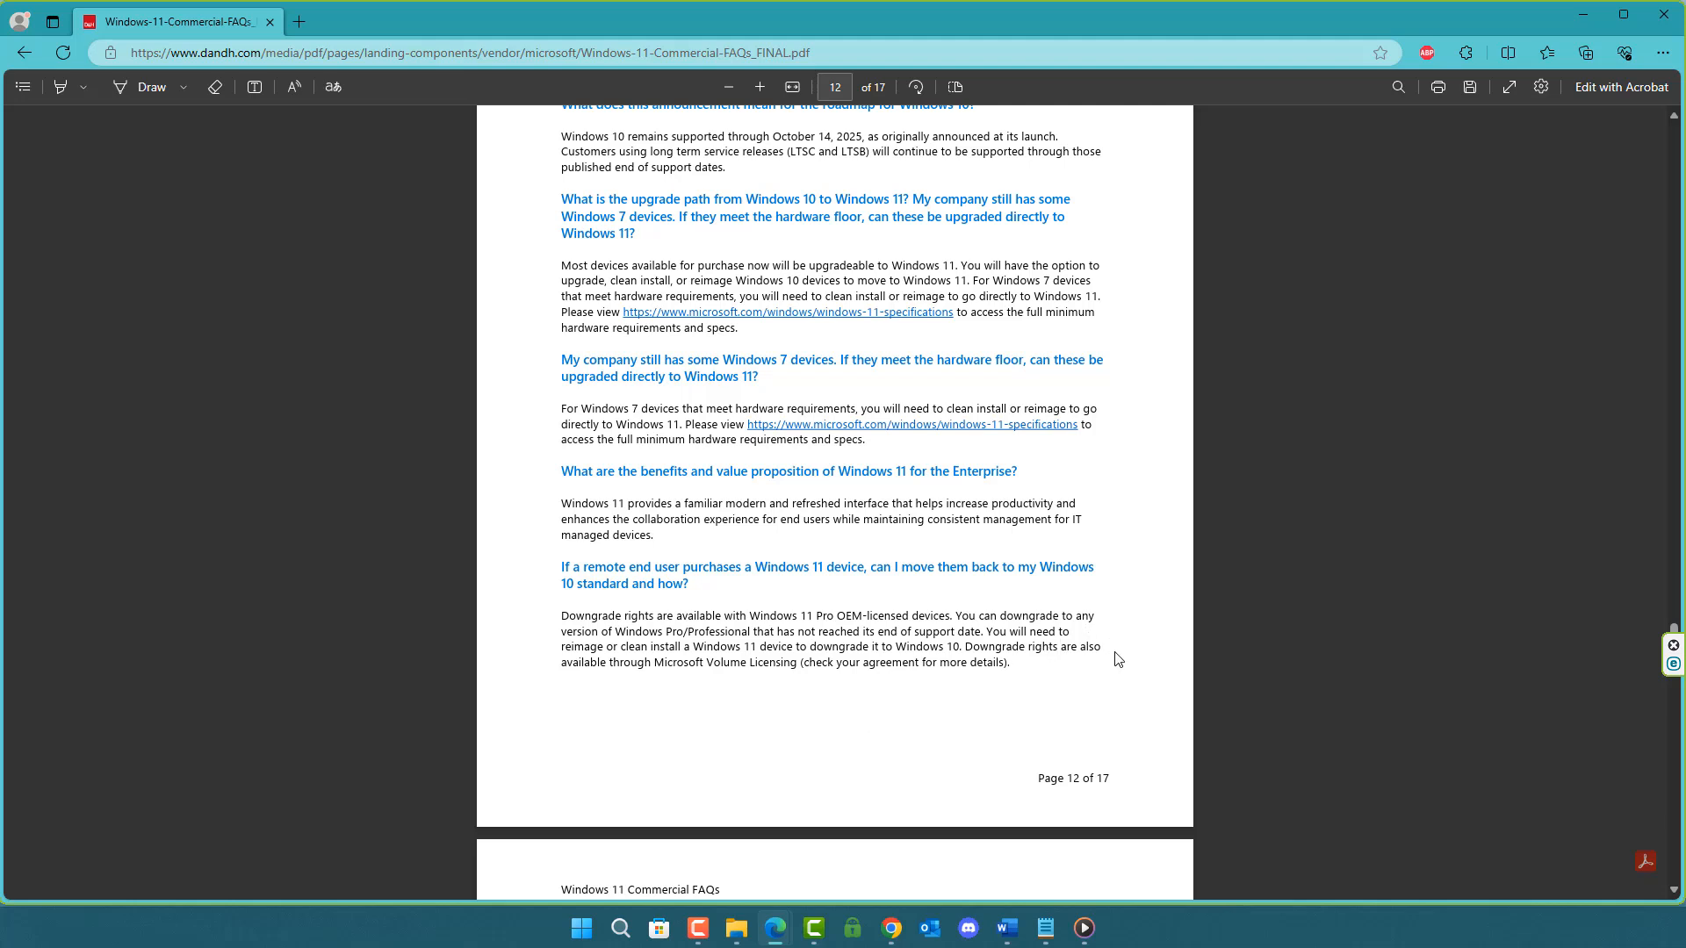
{"action": "mouse_move", "coordinate": [1086, 671]}
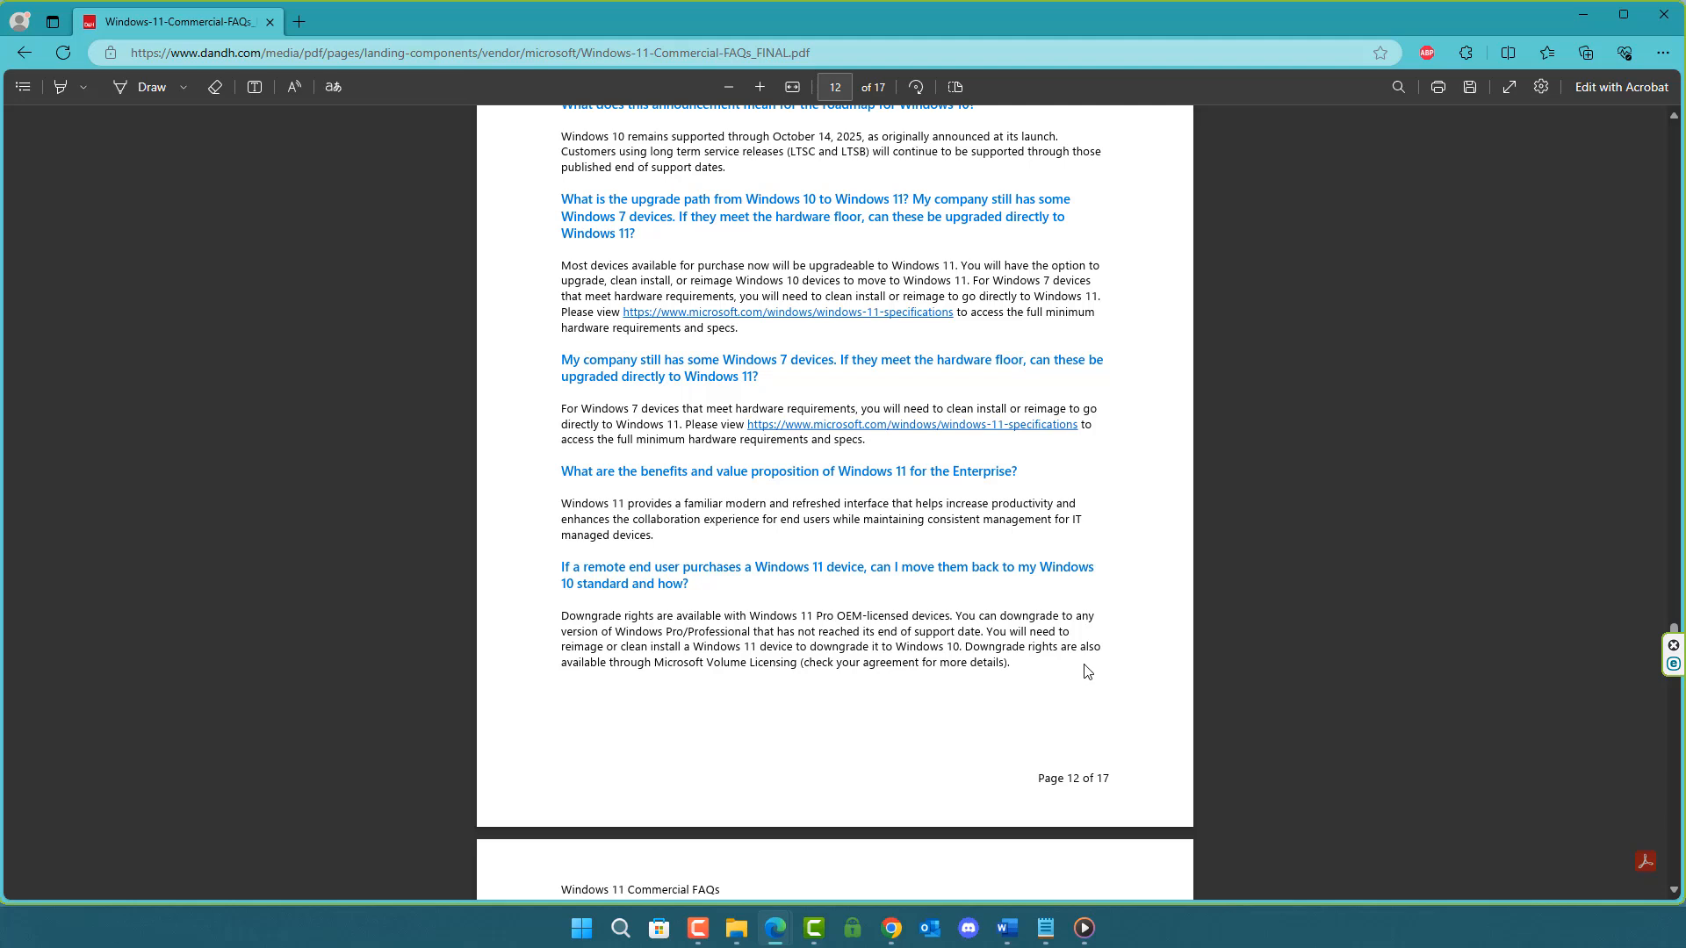
{"action": "mouse_move", "coordinate": [1062, 674]}
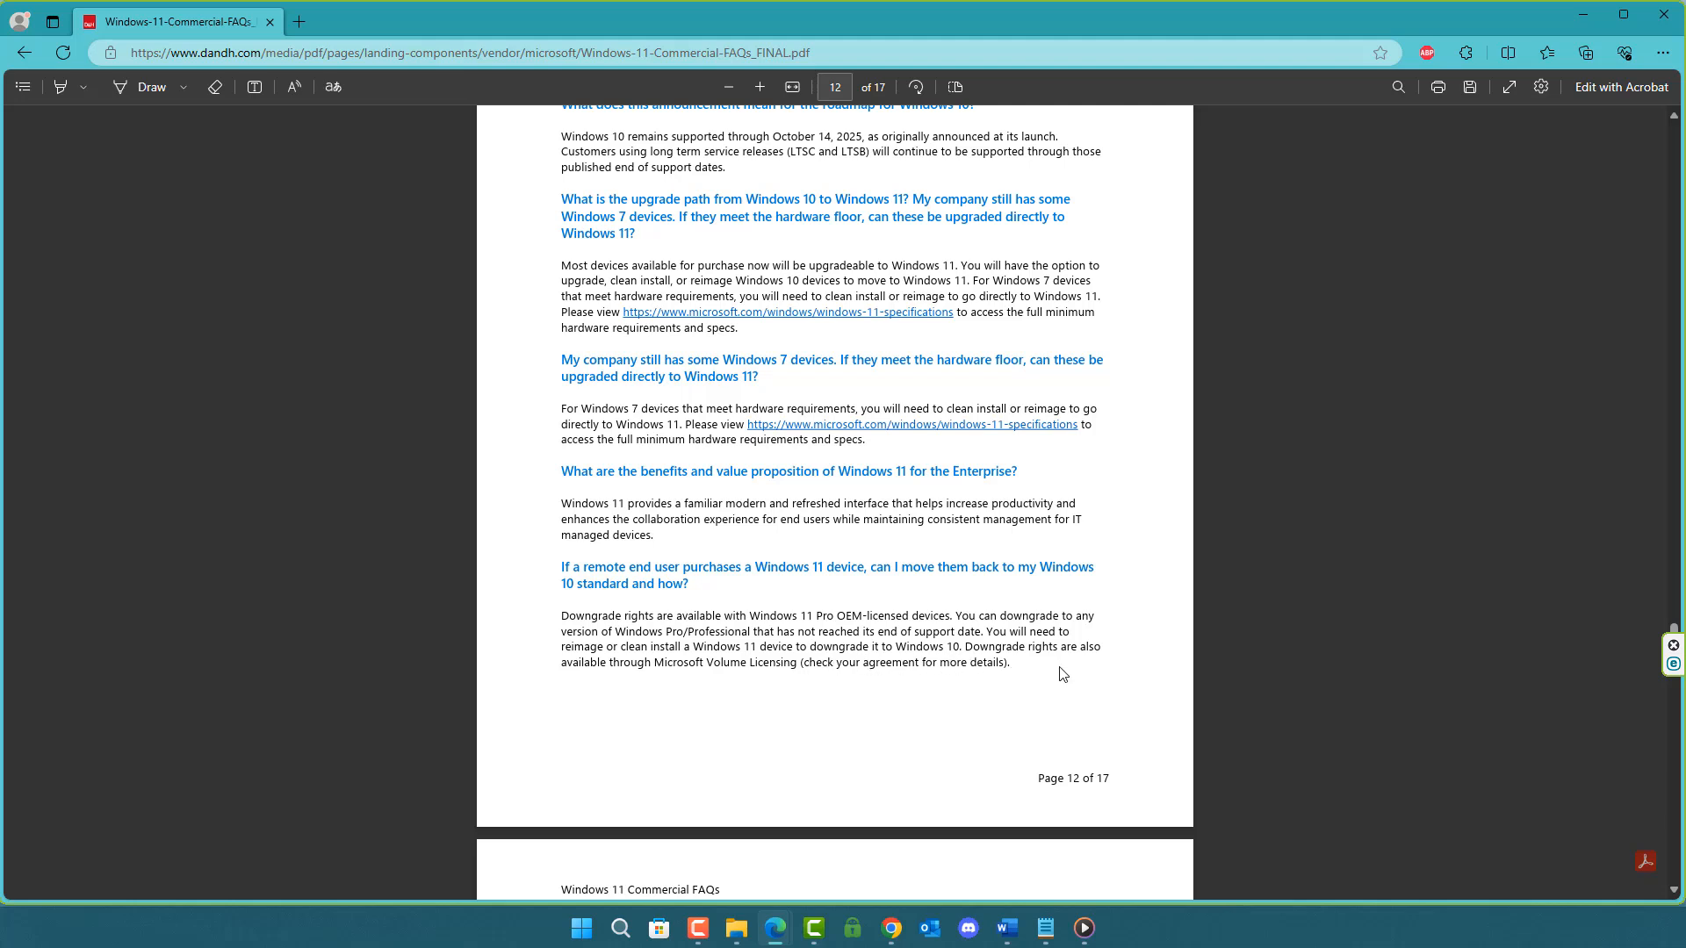
{"action": "mouse_move", "coordinate": [1102, 677]}
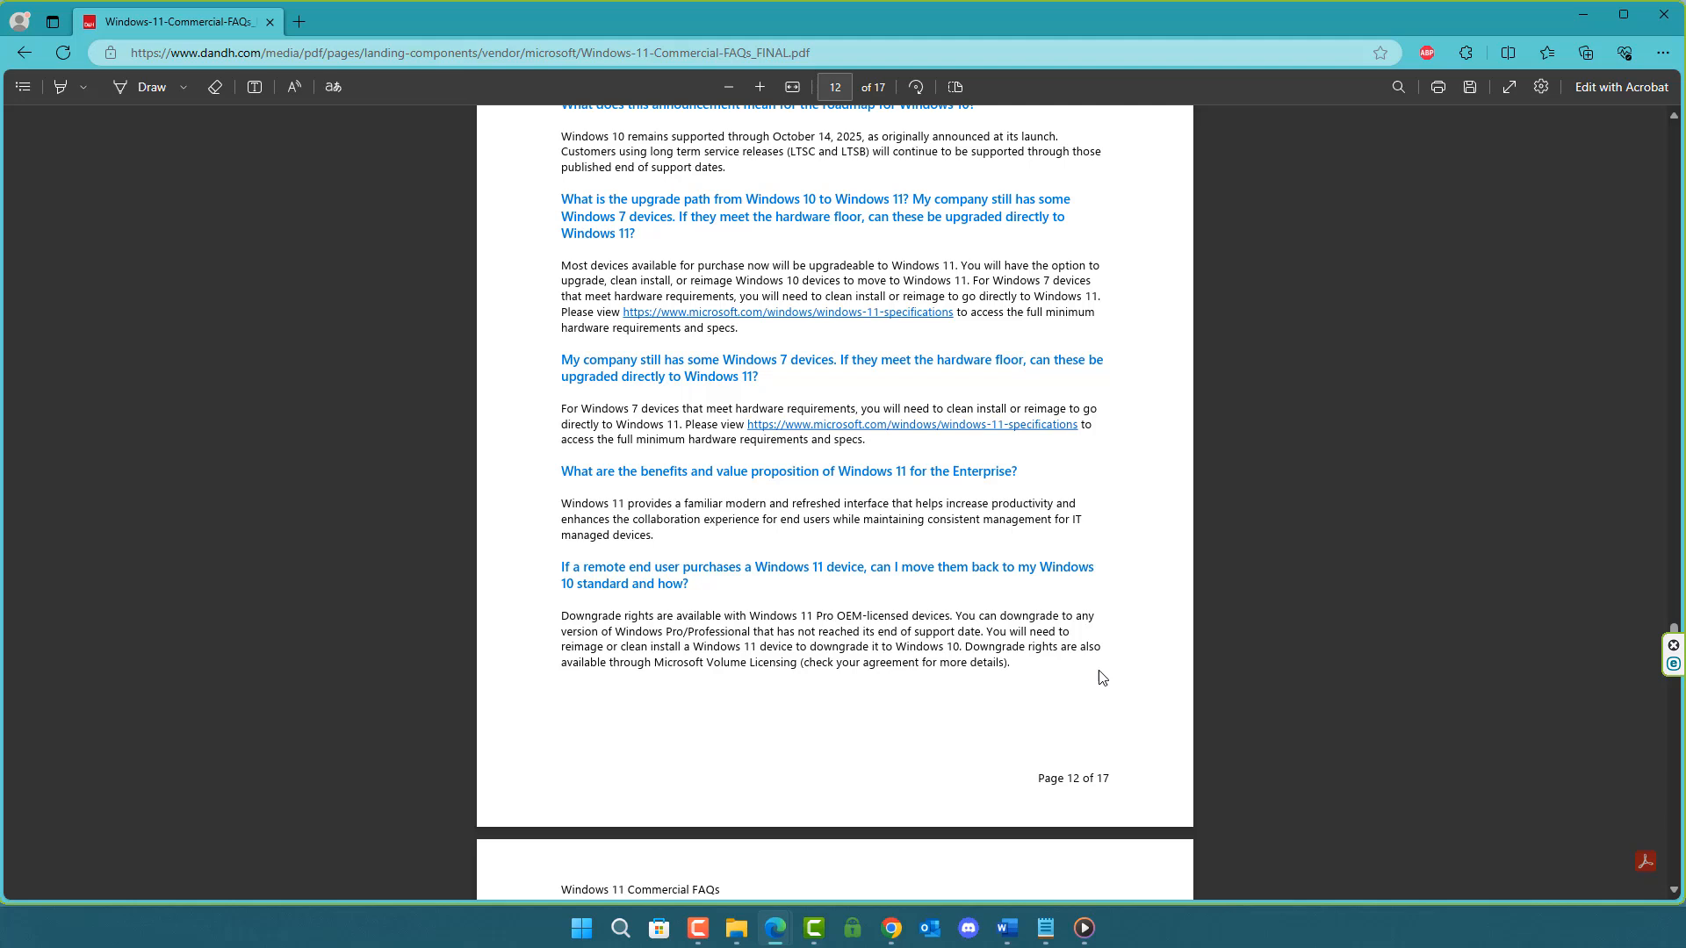
{"action": "mouse_move", "coordinate": [1571, 148]}
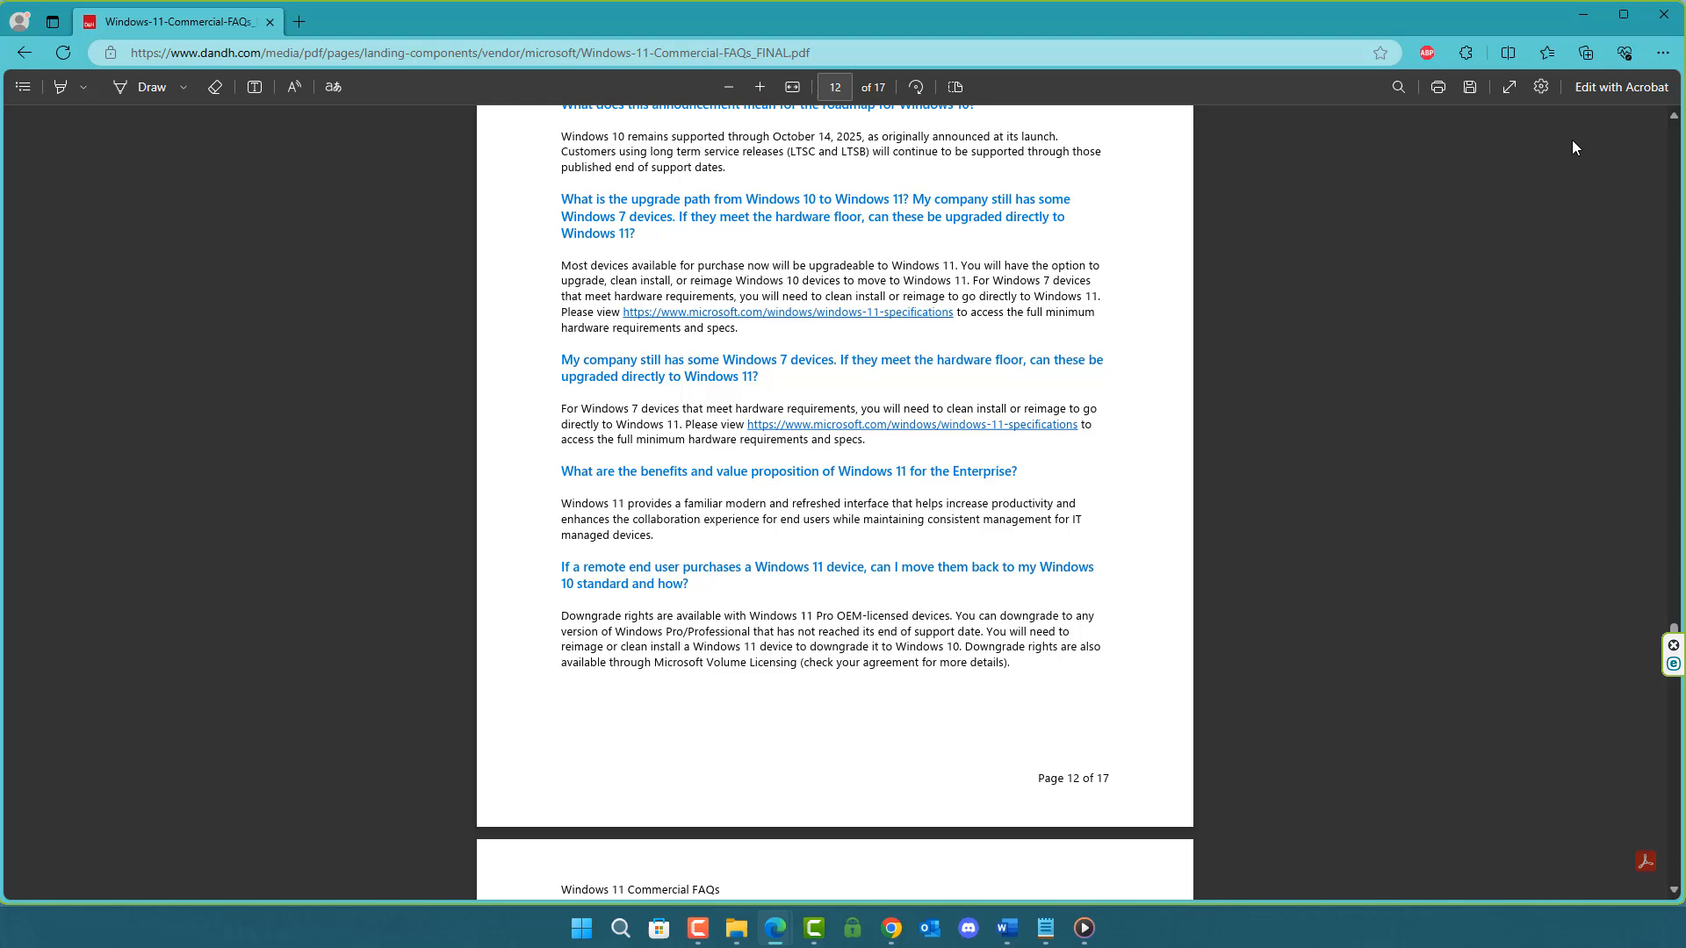